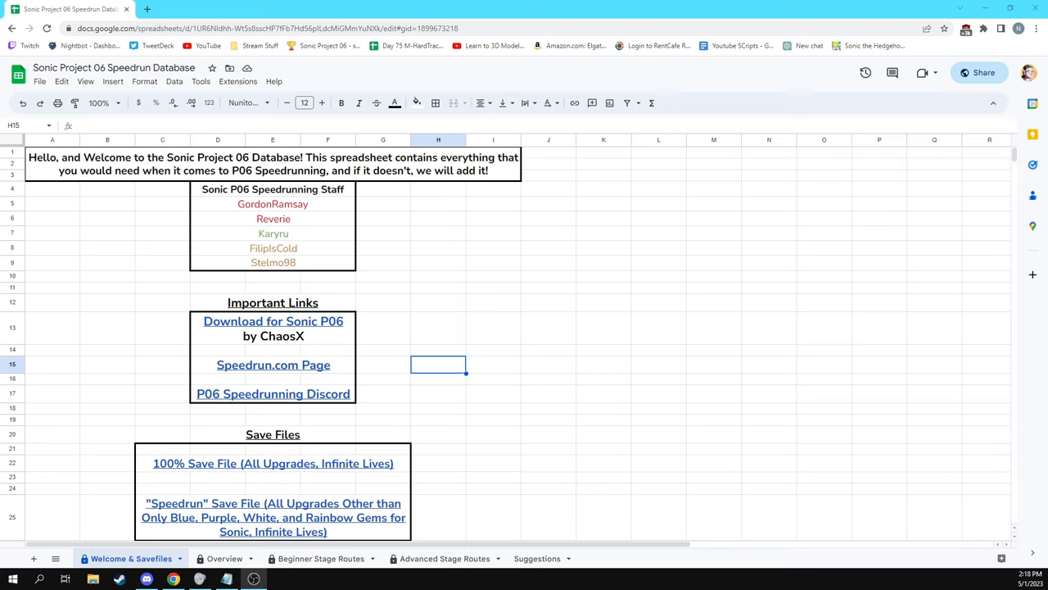
pyautogui.moveTo(206, 223)
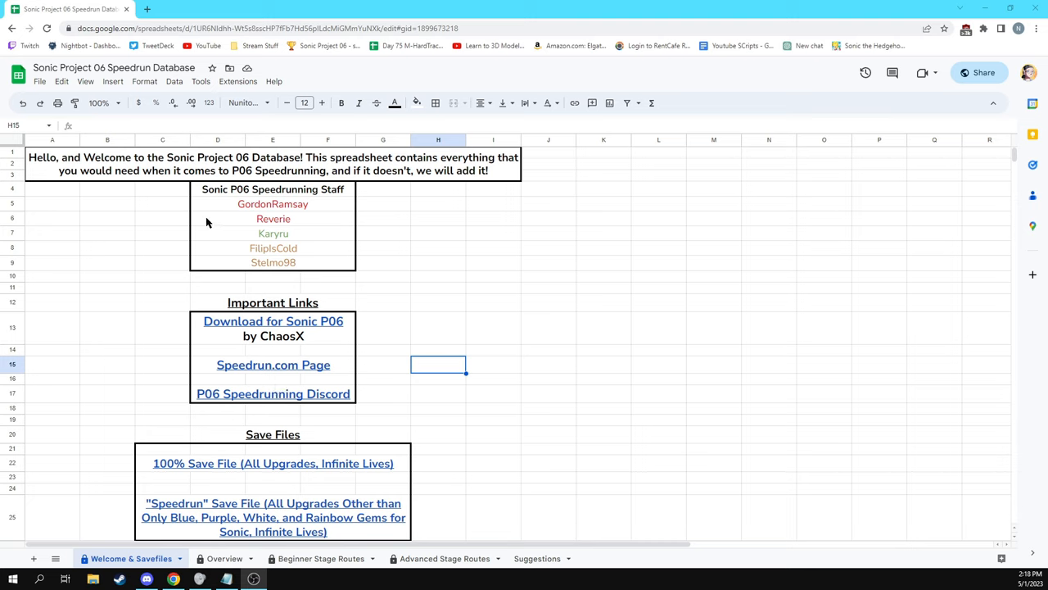
pyautogui.moveTo(211, 140)
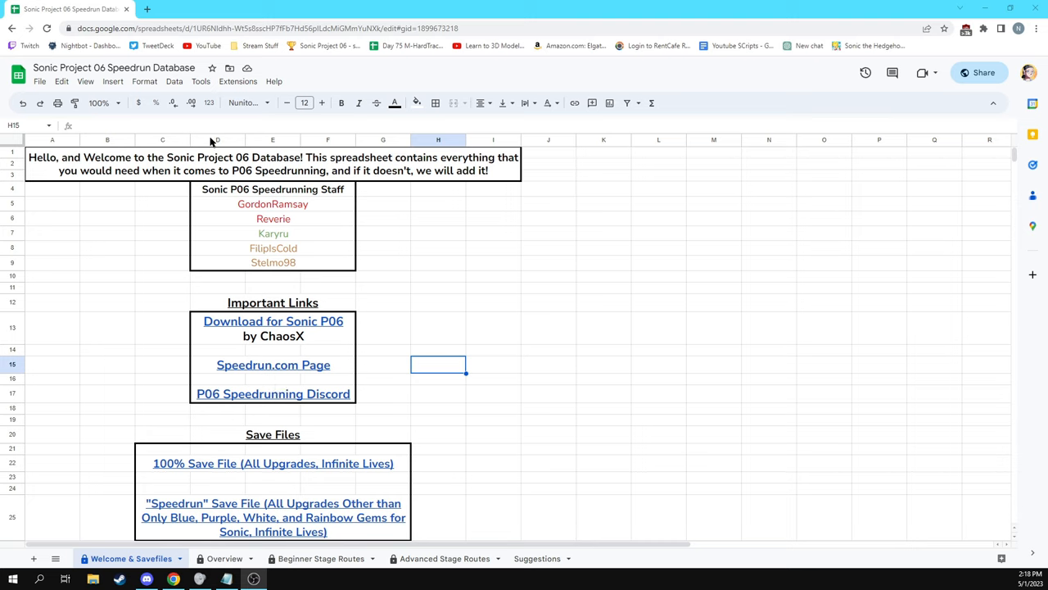
pyautogui.moveTo(331, 183)
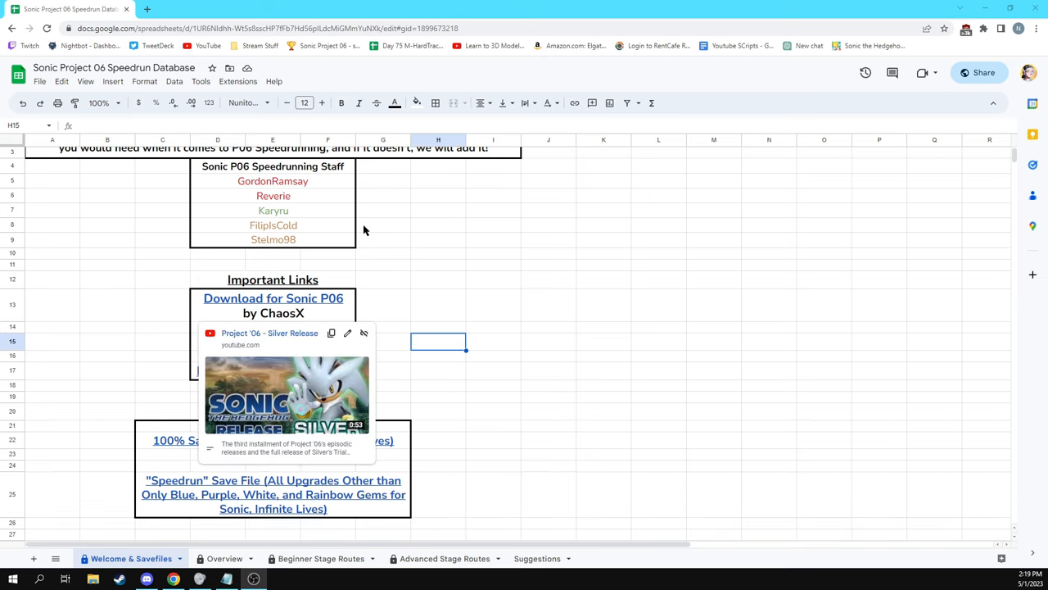
pyautogui.moveTo(359, 257)
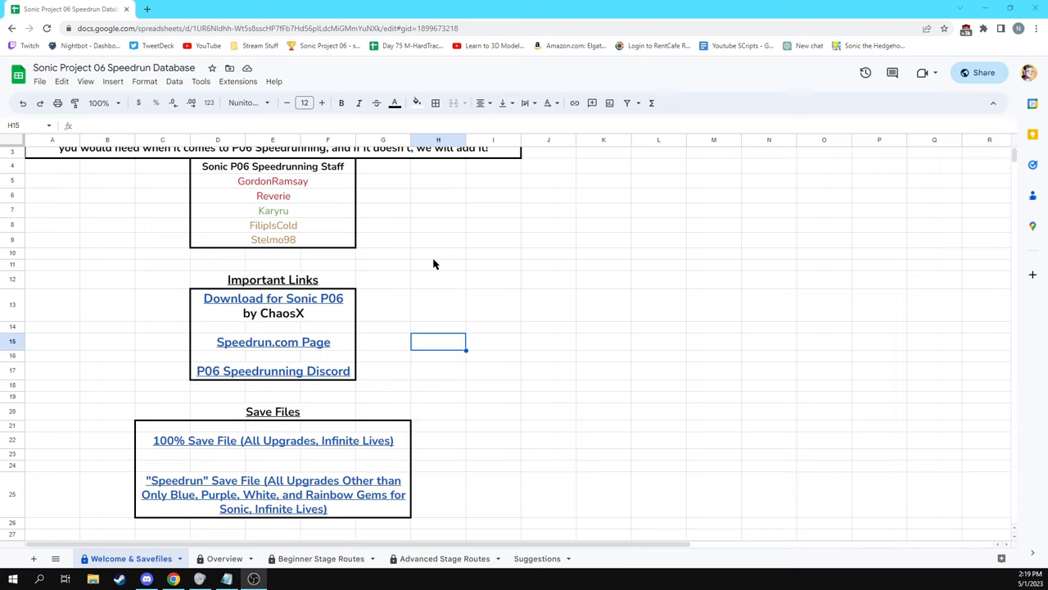
pyautogui.moveTo(373, 383)
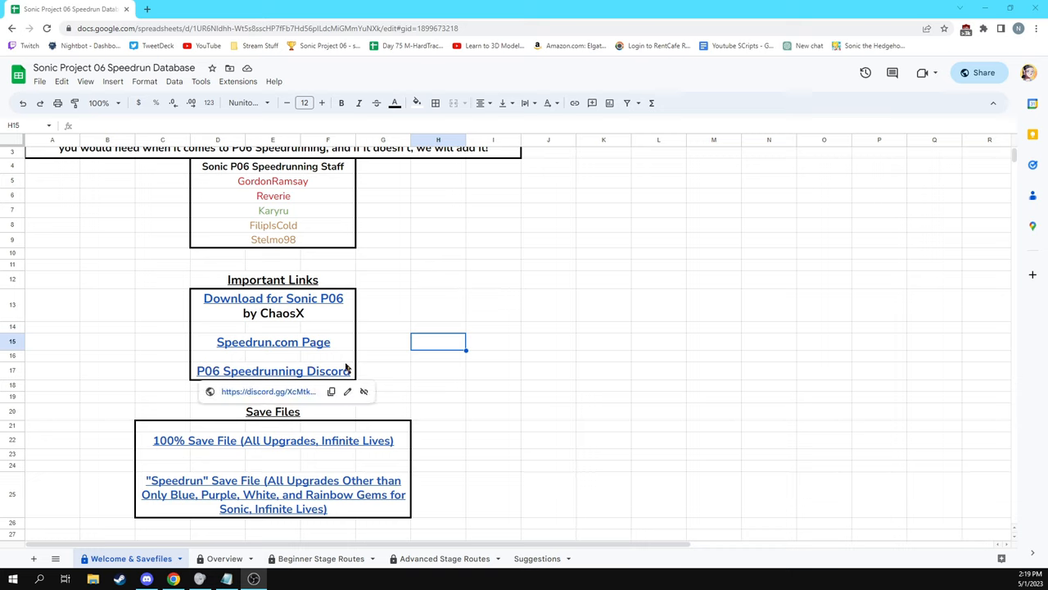
pyautogui.moveTo(554, 326)
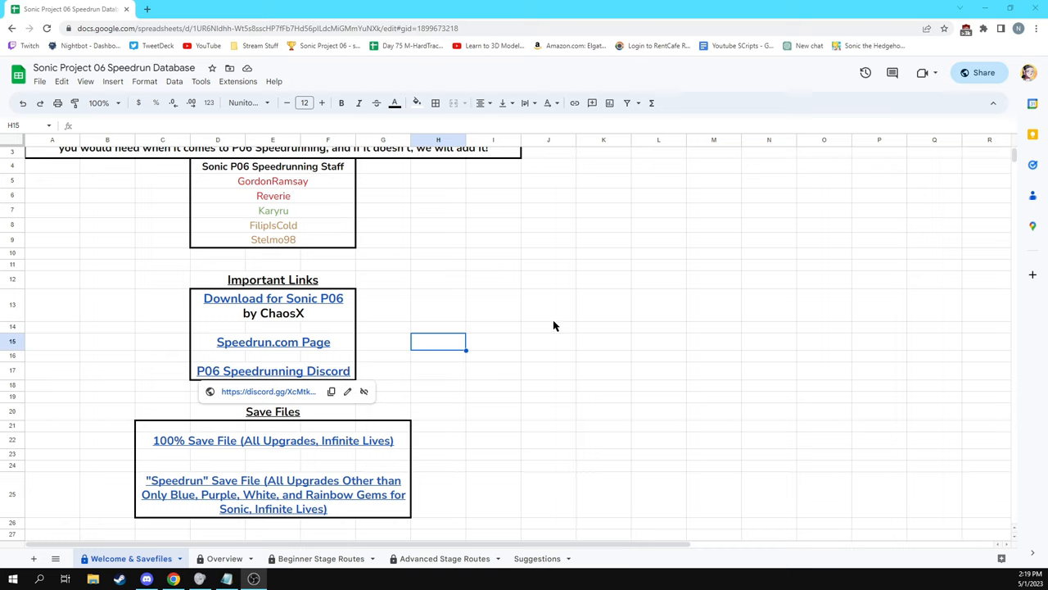
pyautogui.moveTo(553, 326)
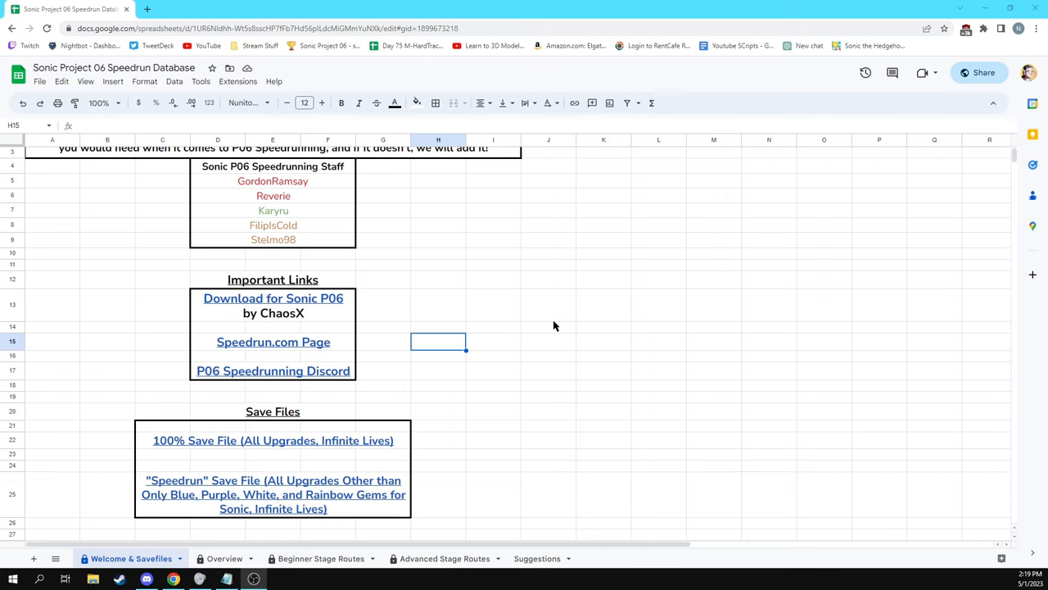
# Switch to the Overview sheet and select the 'How to Set up P06 for Speedrunning' entry.
pyautogui.scroll(-3)
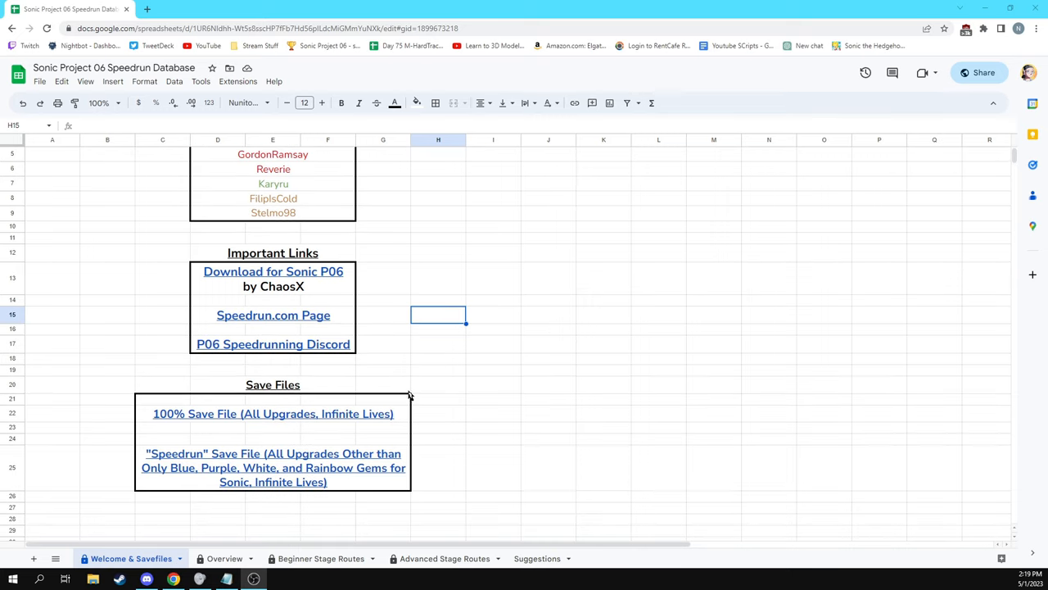
pyautogui.moveTo(446, 388)
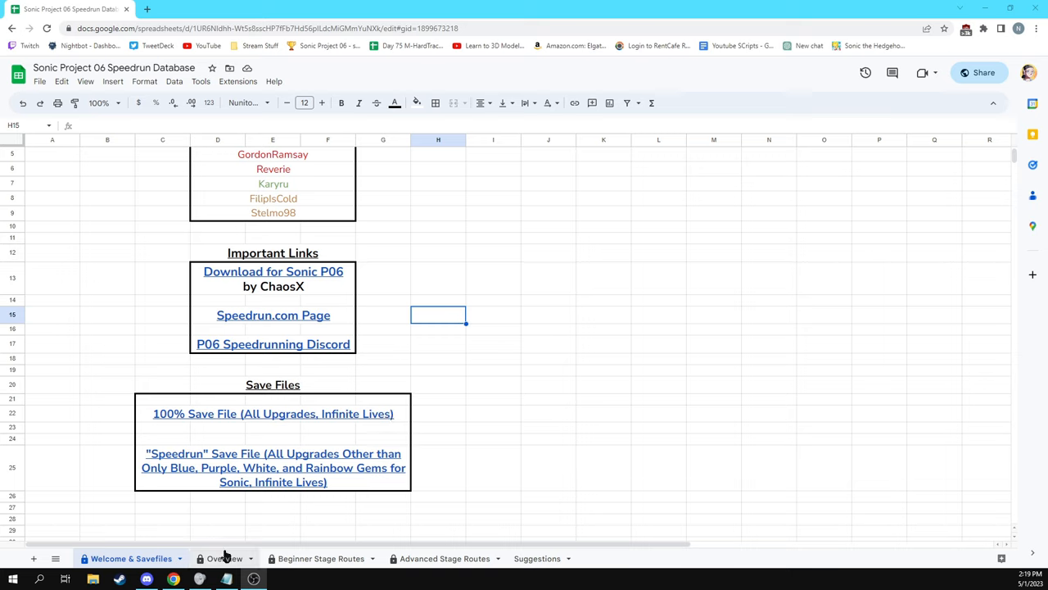
pyautogui.moveTo(232, 522)
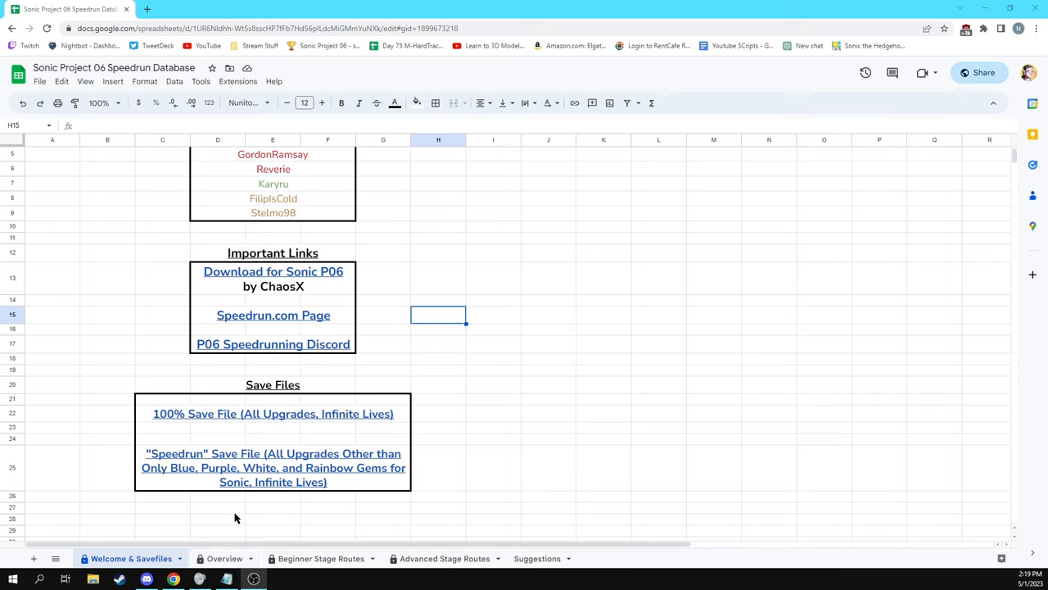
pyautogui.moveTo(239, 514)
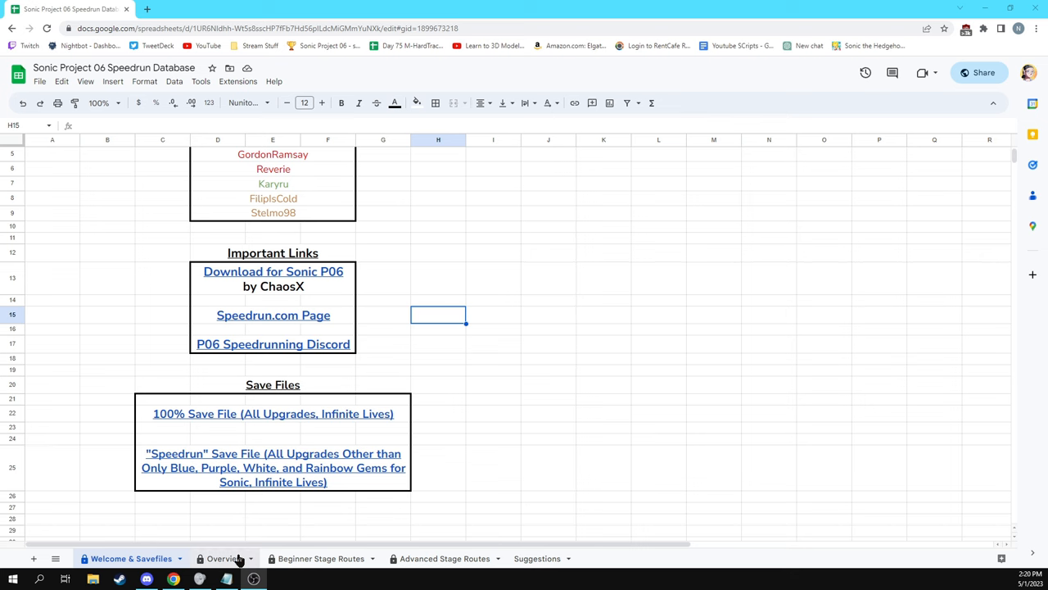
pyautogui.click(222, 557)
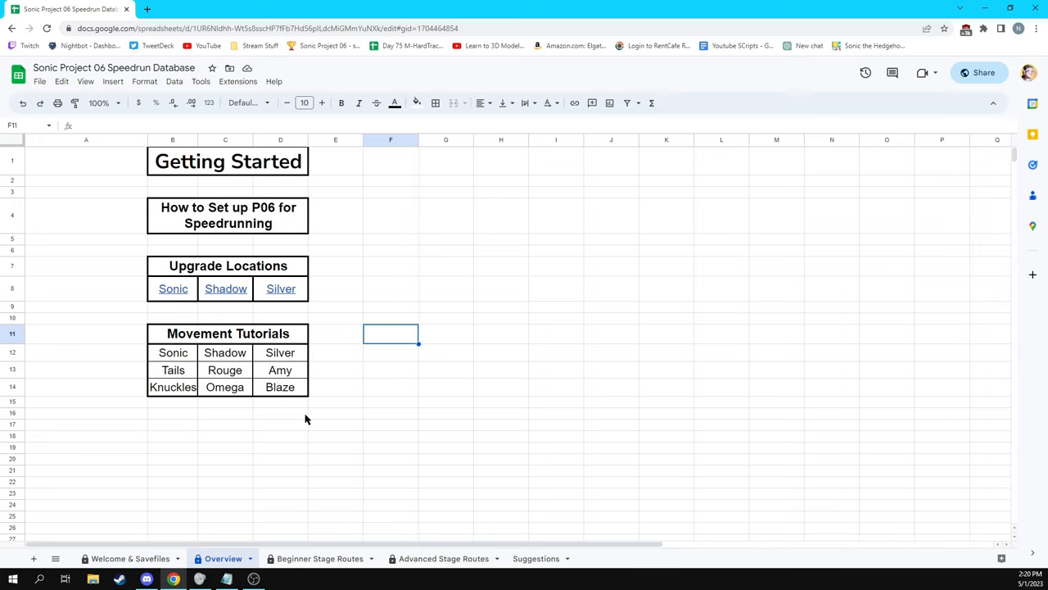
pyautogui.moveTo(266, 198)
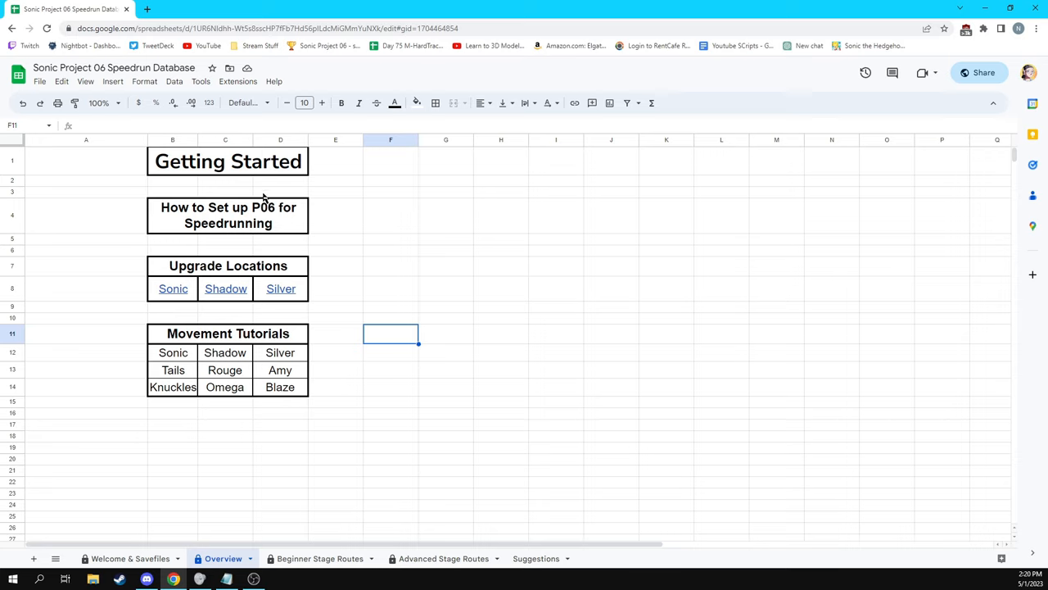
pyautogui.click(228, 215)
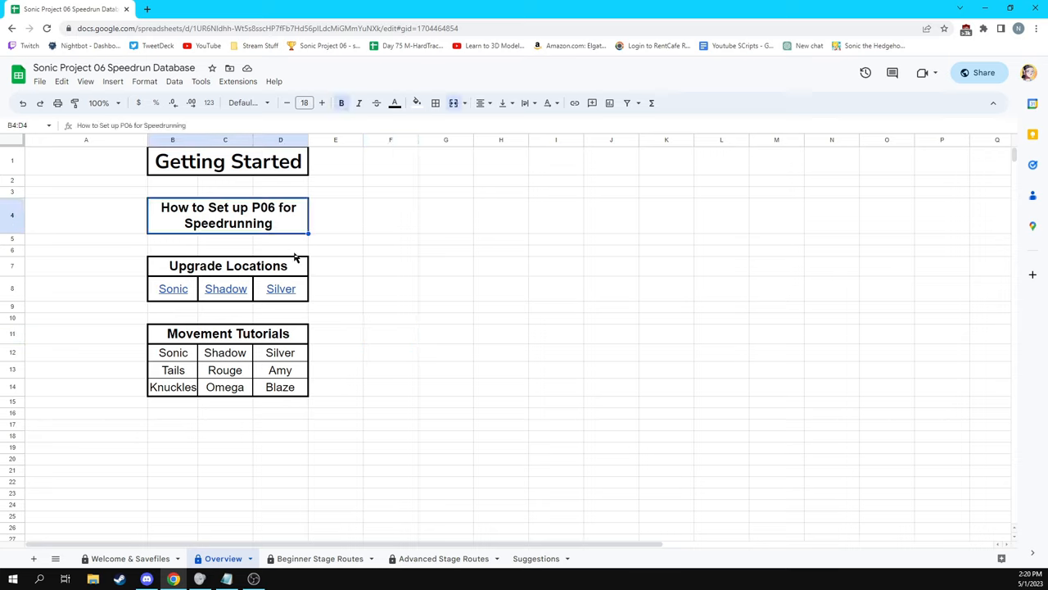
pyautogui.moveTo(195, 355)
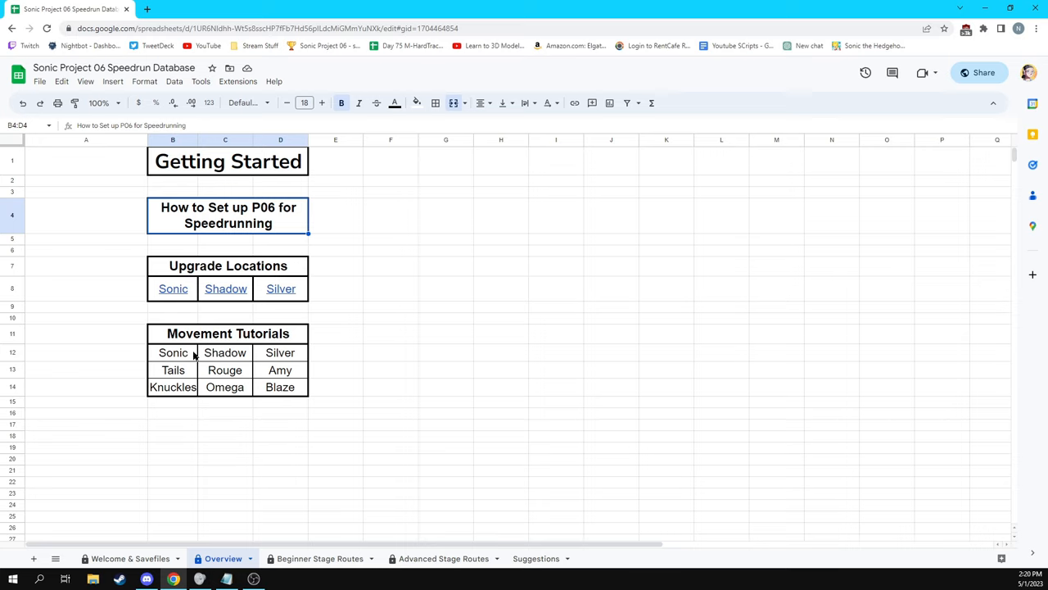
pyautogui.moveTo(280, 365)
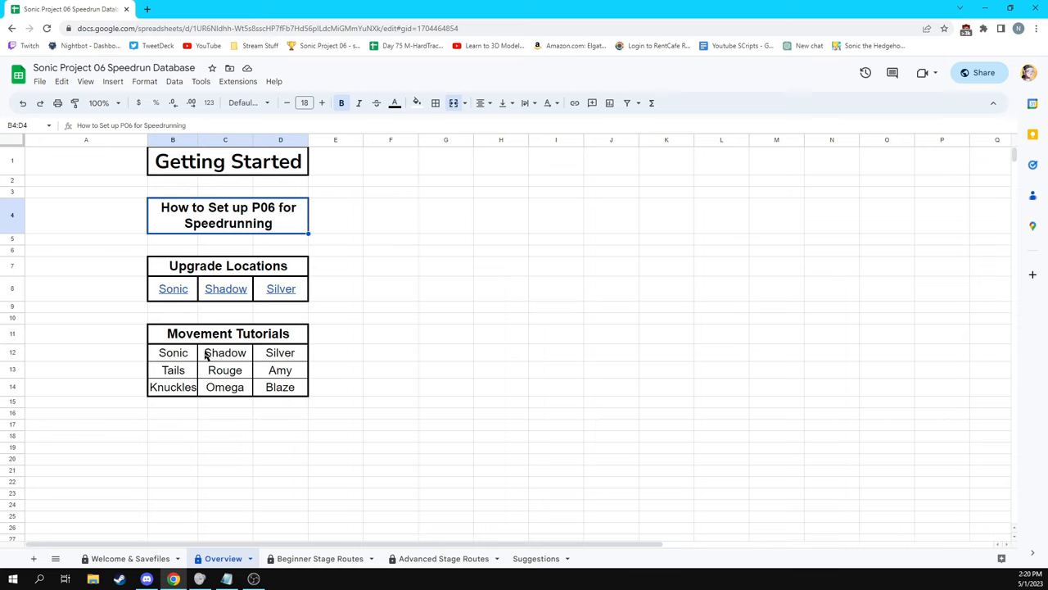
pyautogui.moveTo(297, 574)
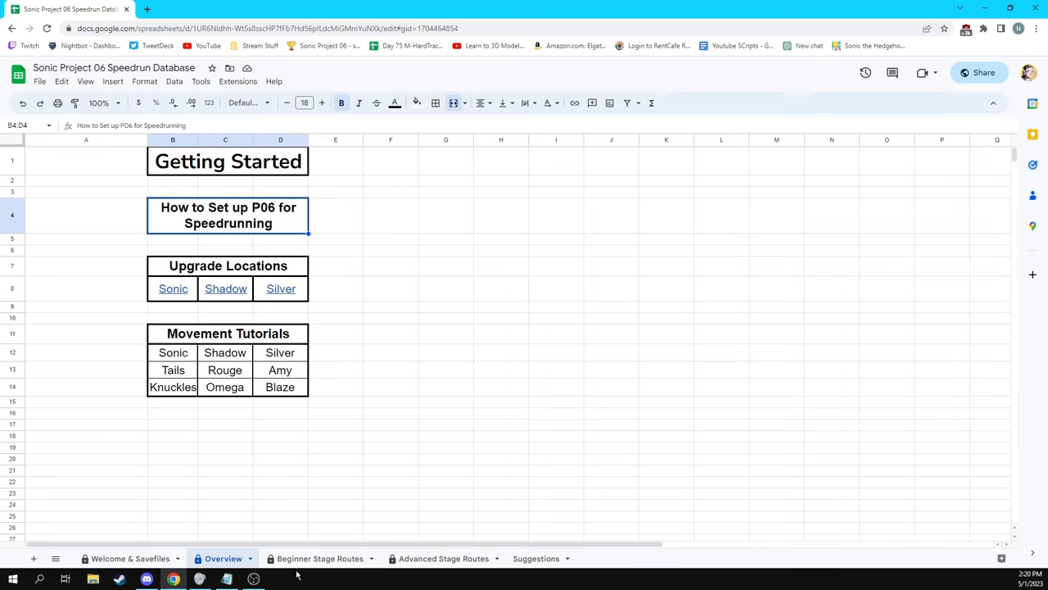
# Switch to the Beginner Stage Routes sheet listing times to beat per stage.
pyautogui.click(320, 557)
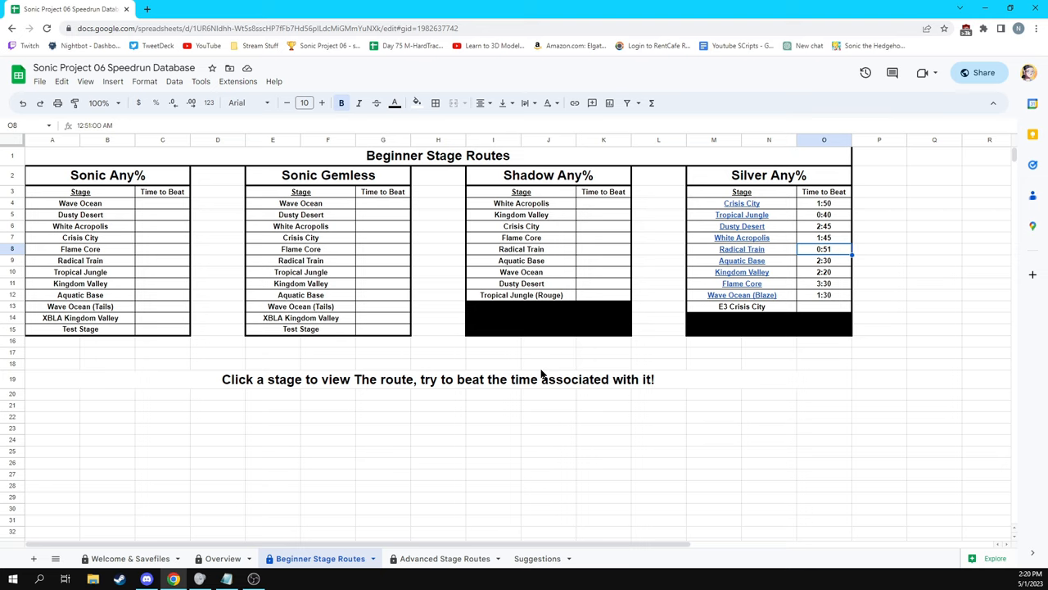
pyautogui.moveTo(806, 203)
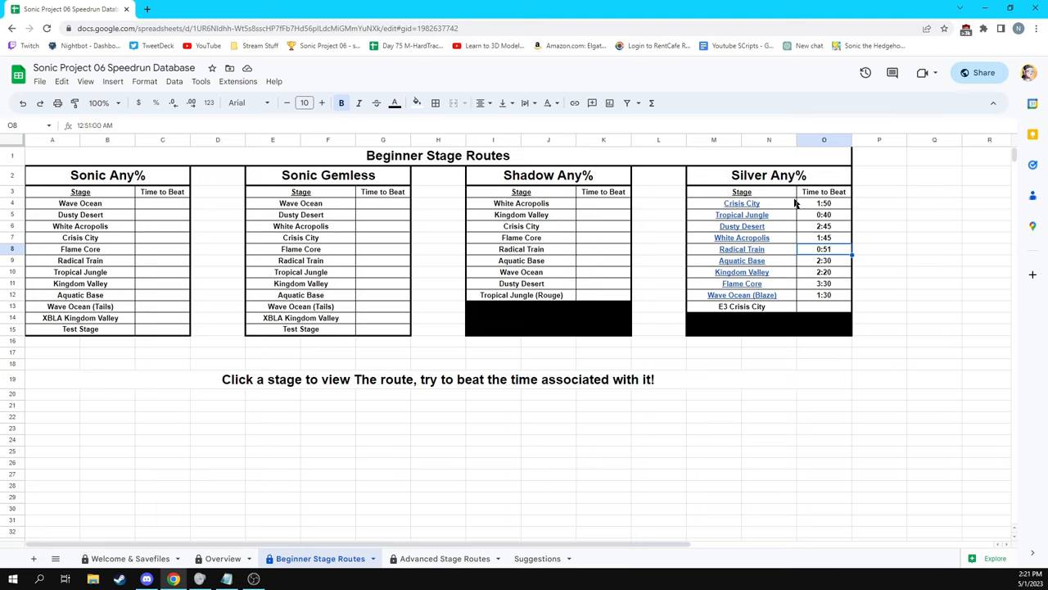
pyautogui.moveTo(826, 203)
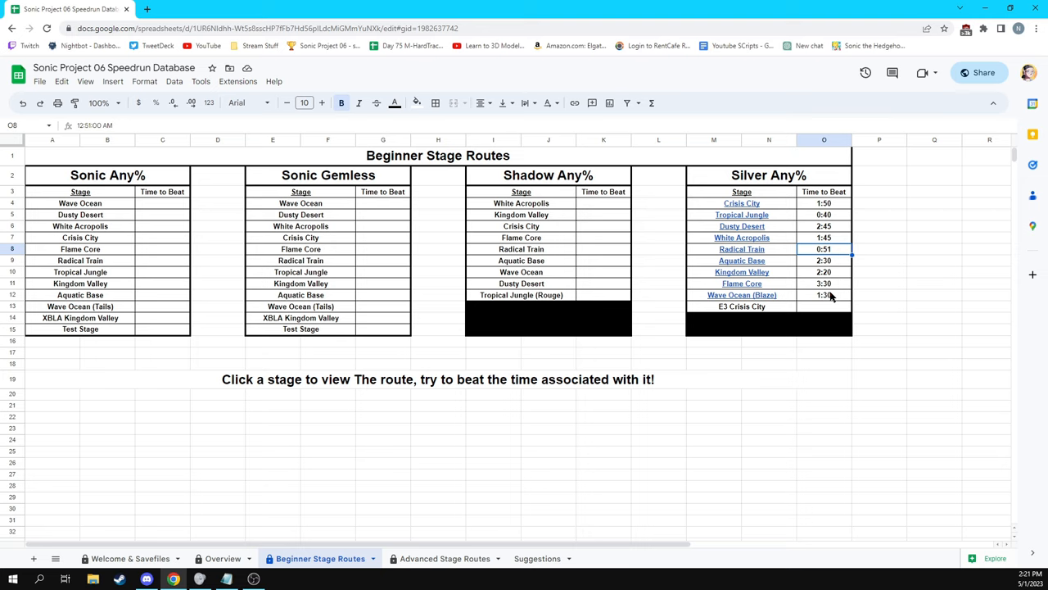
# Switch to the Advanced Stage Routes sheet of the database.
pyautogui.click(444, 557)
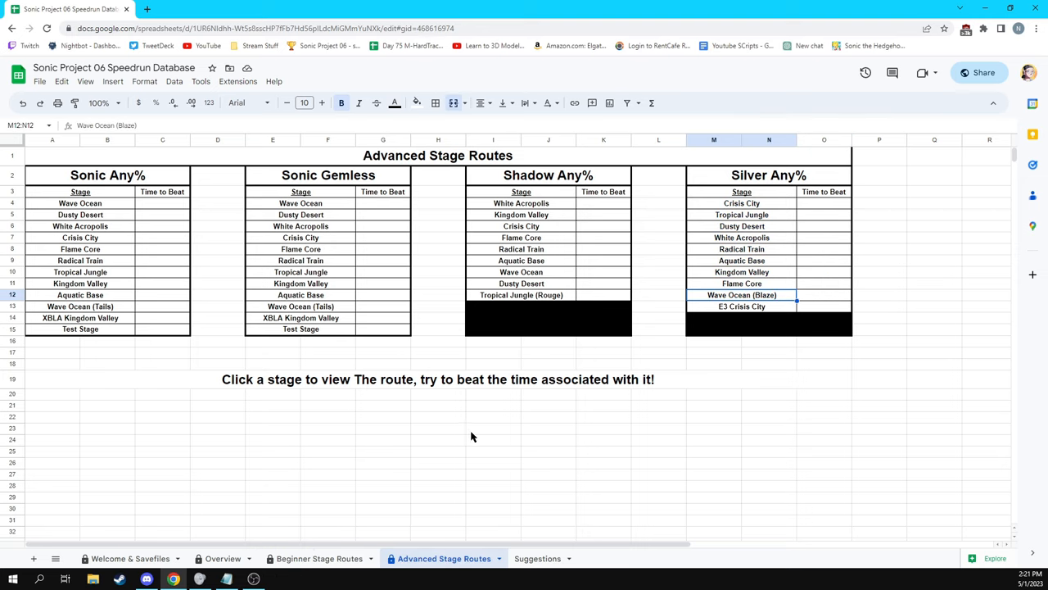
pyautogui.moveTo(475, 413)
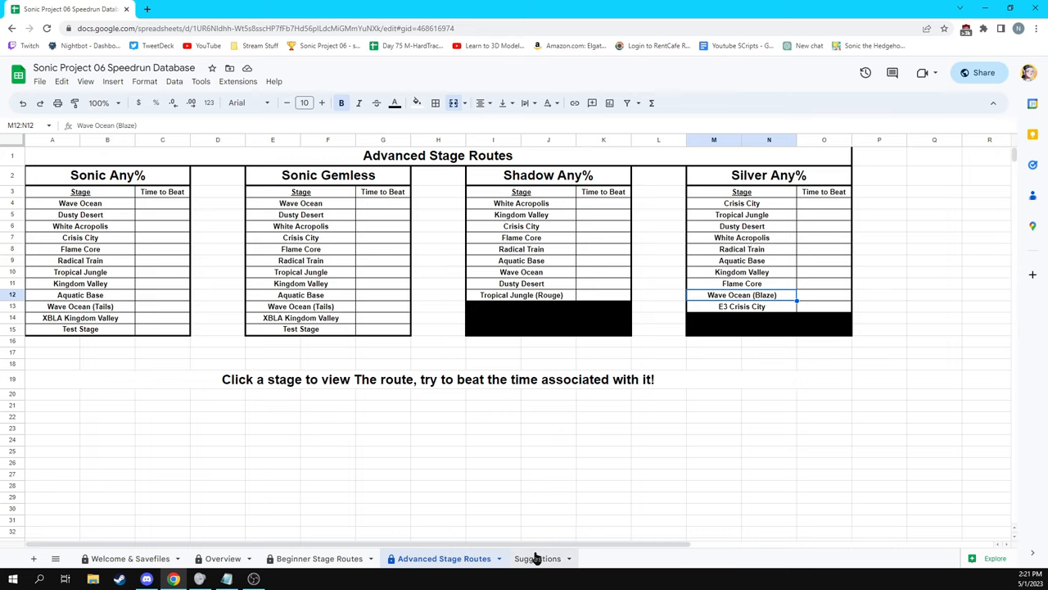
# Switch to the Suggestions sheet with Suggestion and Discord Username columns.
pyautogui.click(535, 557)
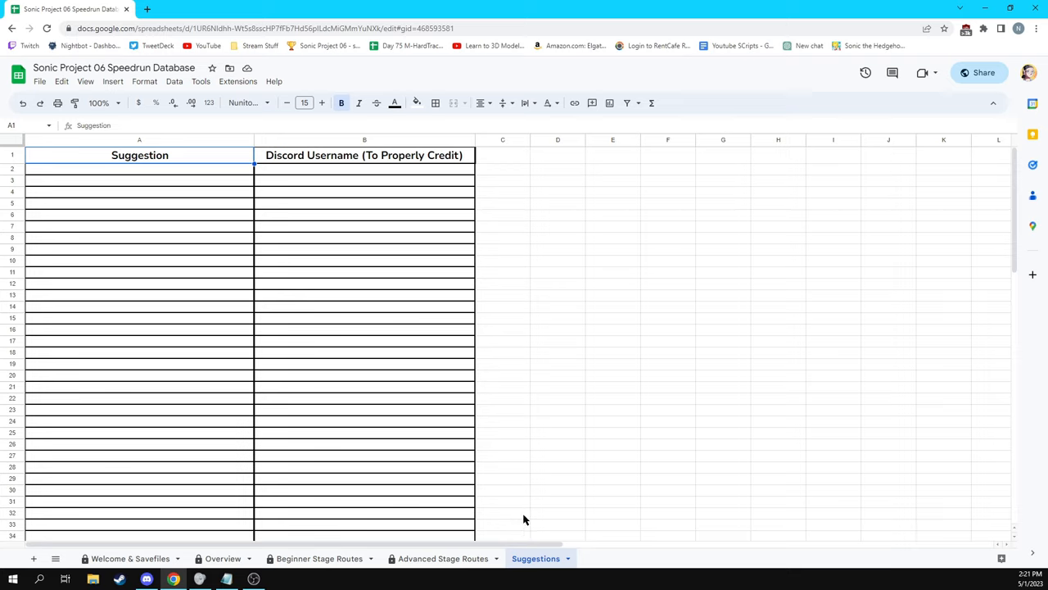
pyautogui.moveTo(227, 197)
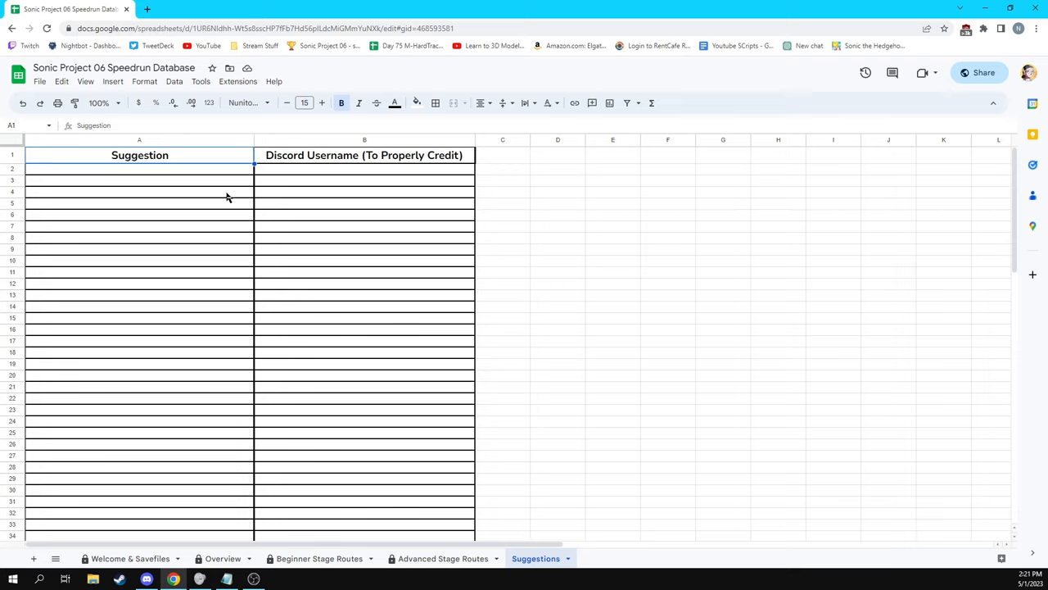
pyautogui.moveTo(326, 167)
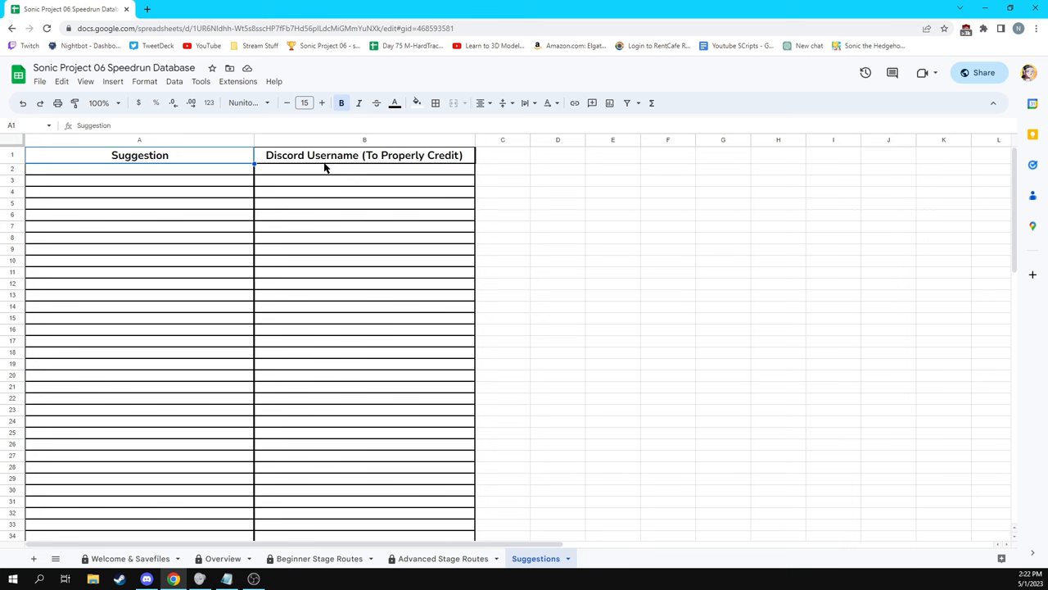
# Return to the Welcome & Savefiles sheet and bring the welcome message into view.
pyautogui.click(128, 557)
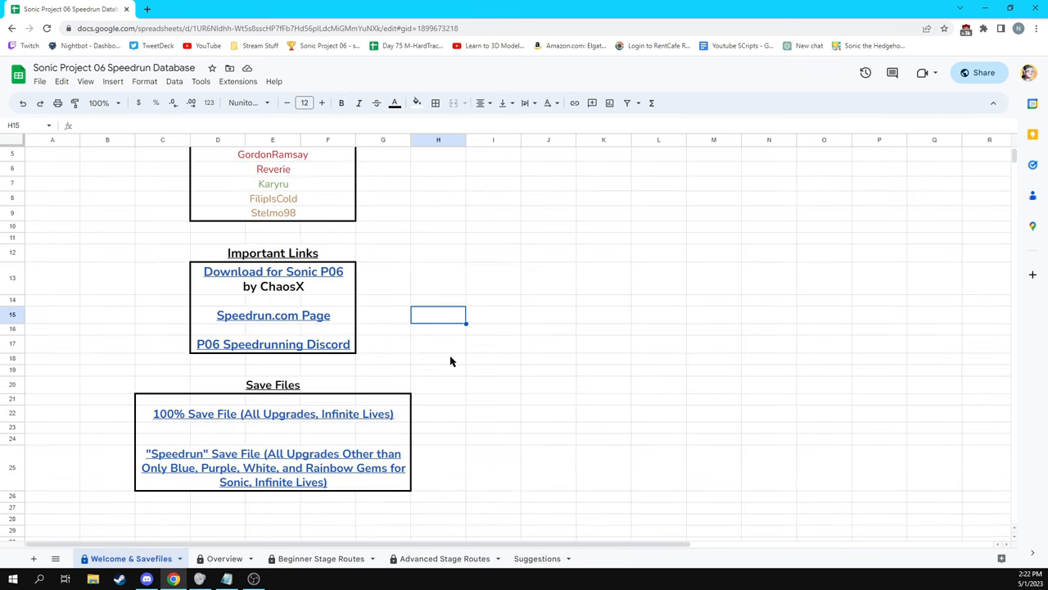
pyautogui.scroll(3)
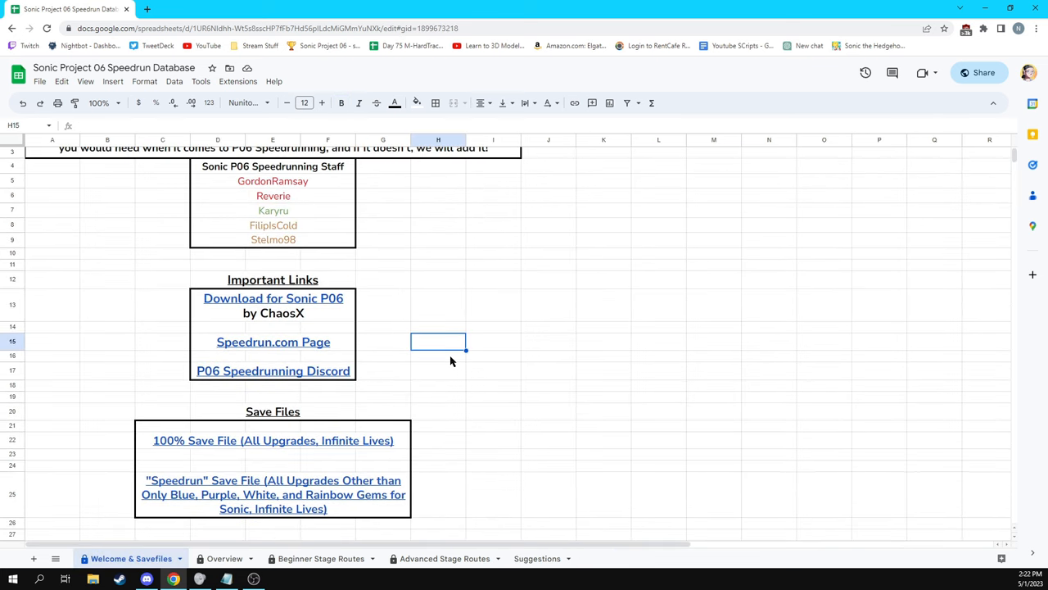
pyautogui.scroll(3)
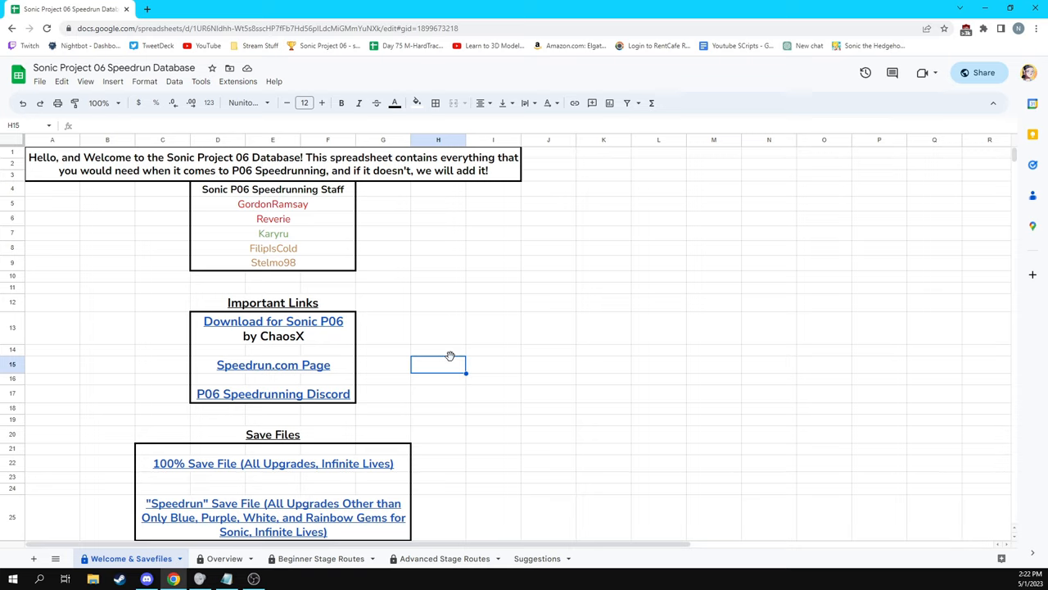
pyautogui.moveTo(1019, 308)
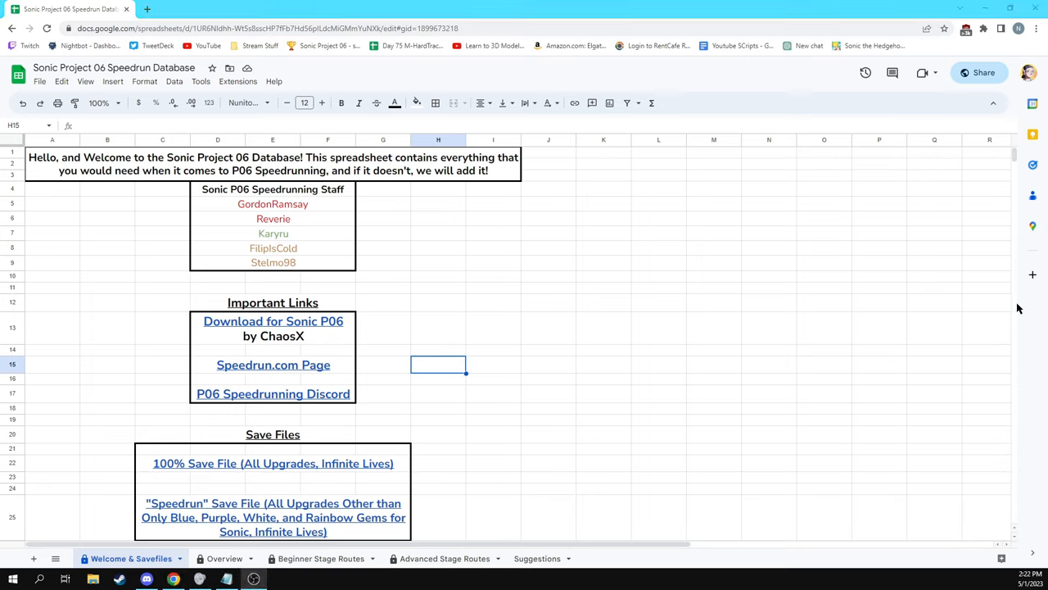
pyautogui.moveTo(439, 285)
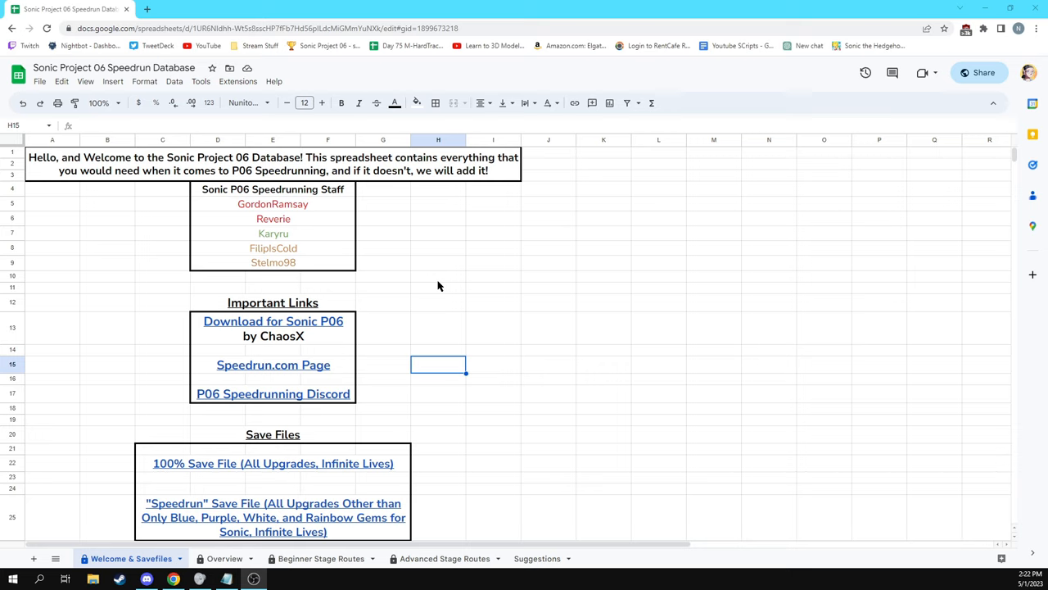
pyautogui.moveTo(393, 352)
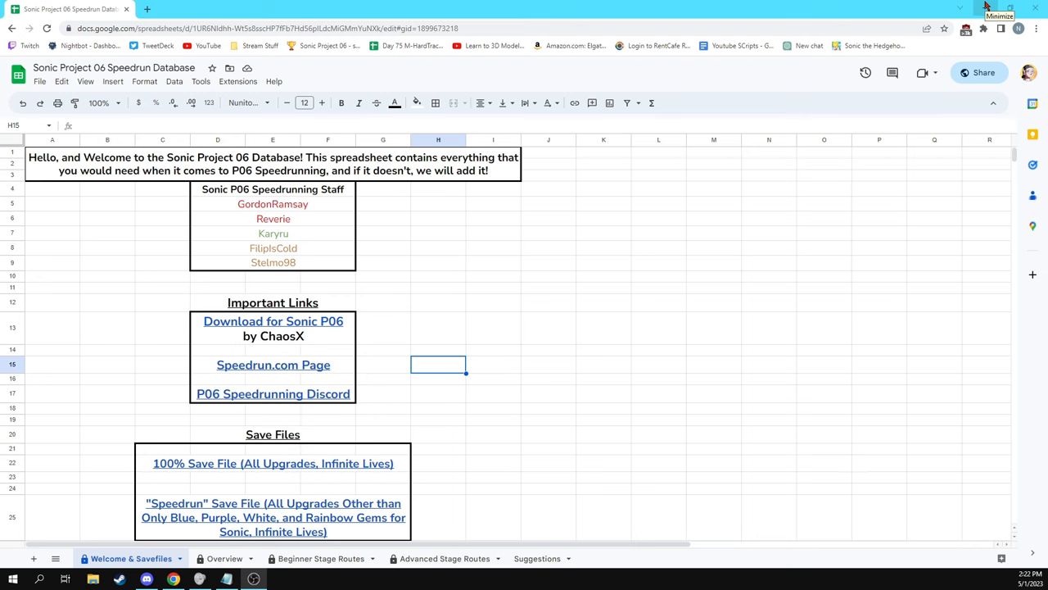
# Minimize the browser and open the Project 06 Silver Release archive in WinRAR.
pyautogui.click(986, 6)
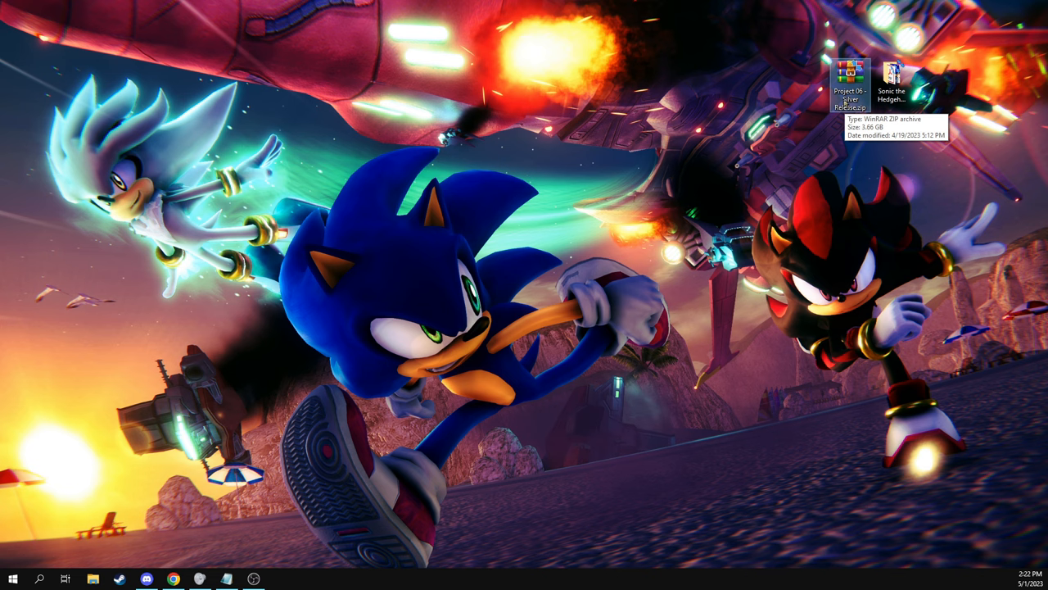
pyautogui.doubleClick(852, 78)
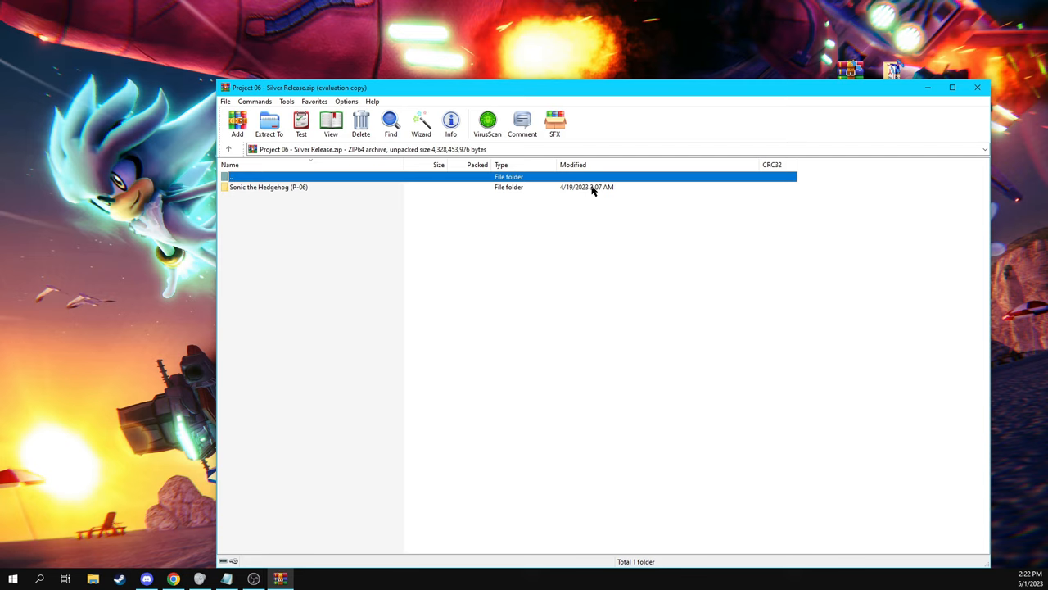
pyautogui.moveTo(575, 187)
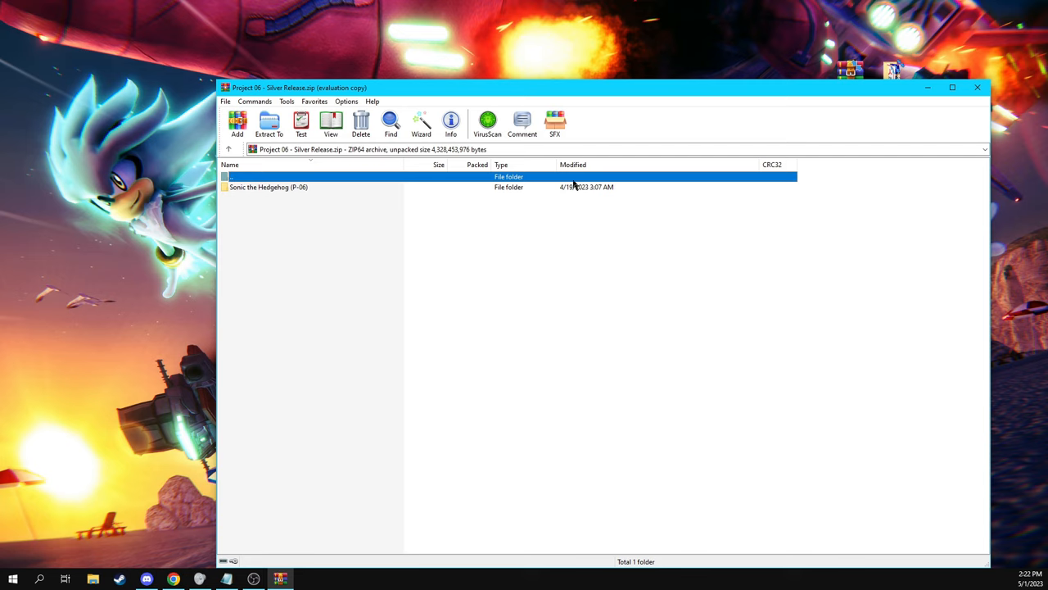
pyautogui.moveTo(557, 187)
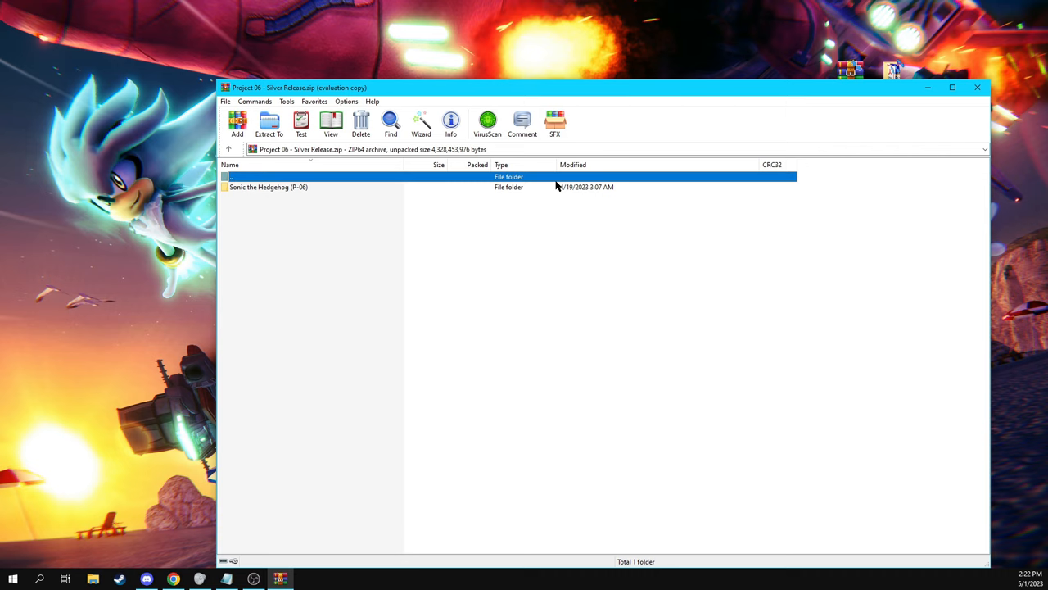
pyautogui.moveTo(433, 196)
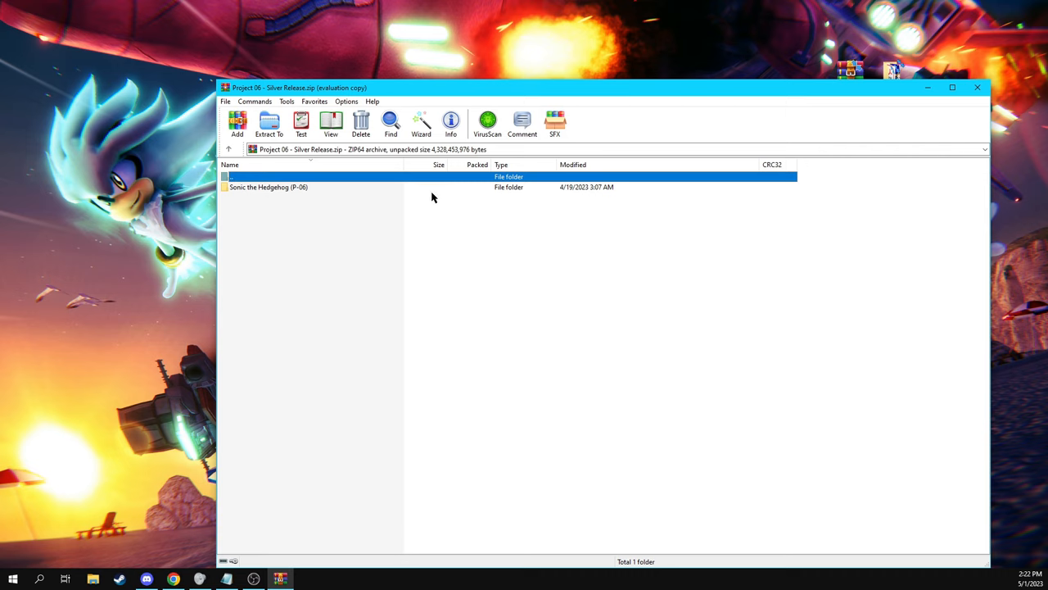
# Select the Sonic the Hedgehog (P-06) folder and open its SaveFiles folder.
pyautogui.click(269, 187)
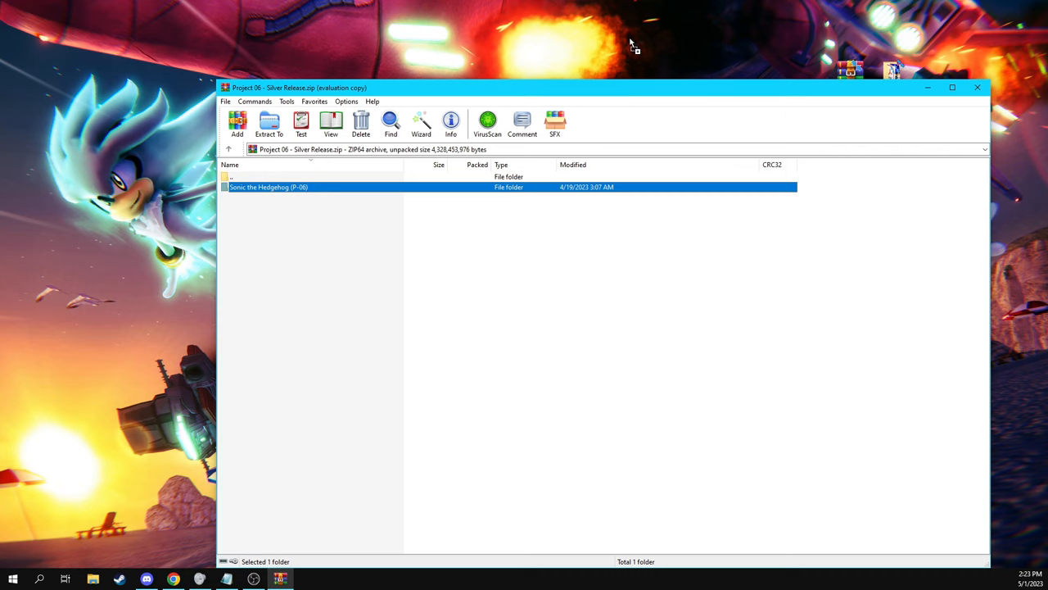
pyautogui.moveTo(495, 193)
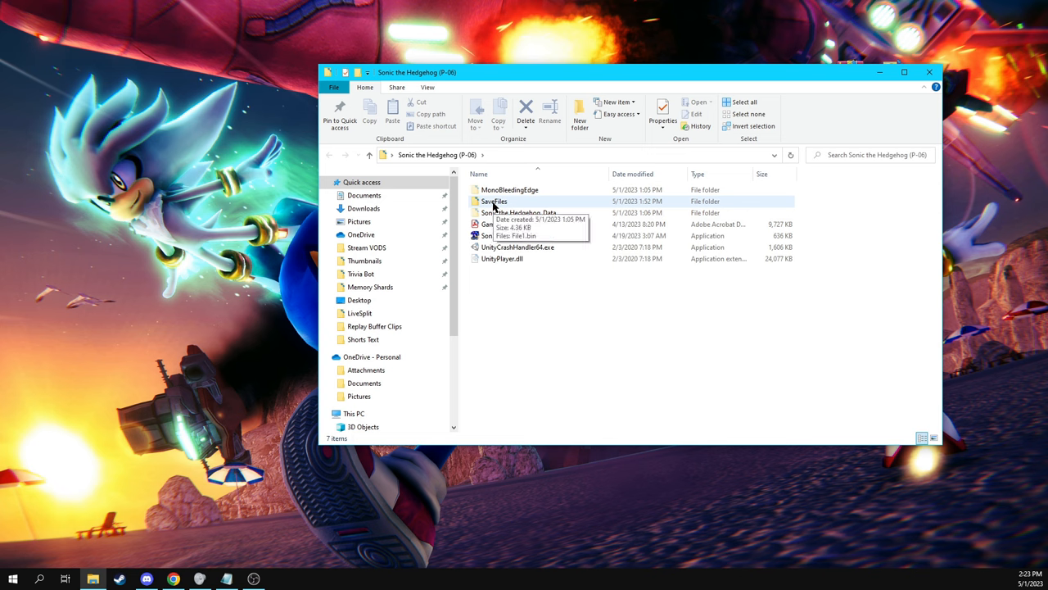
pyautogui.moveTo(517, 212)
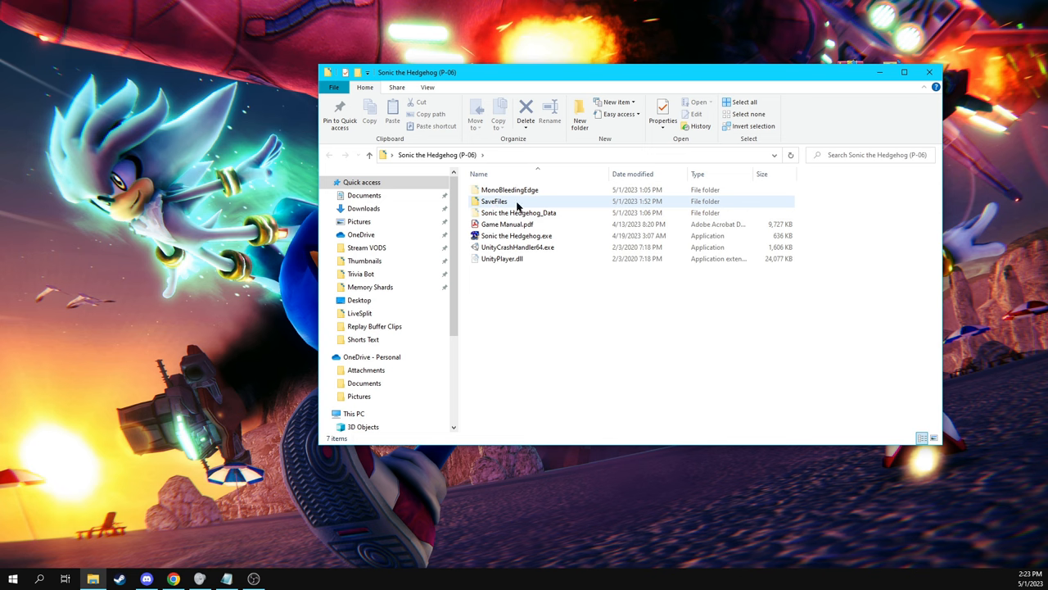
pyautogui.moveTo(494, 201)
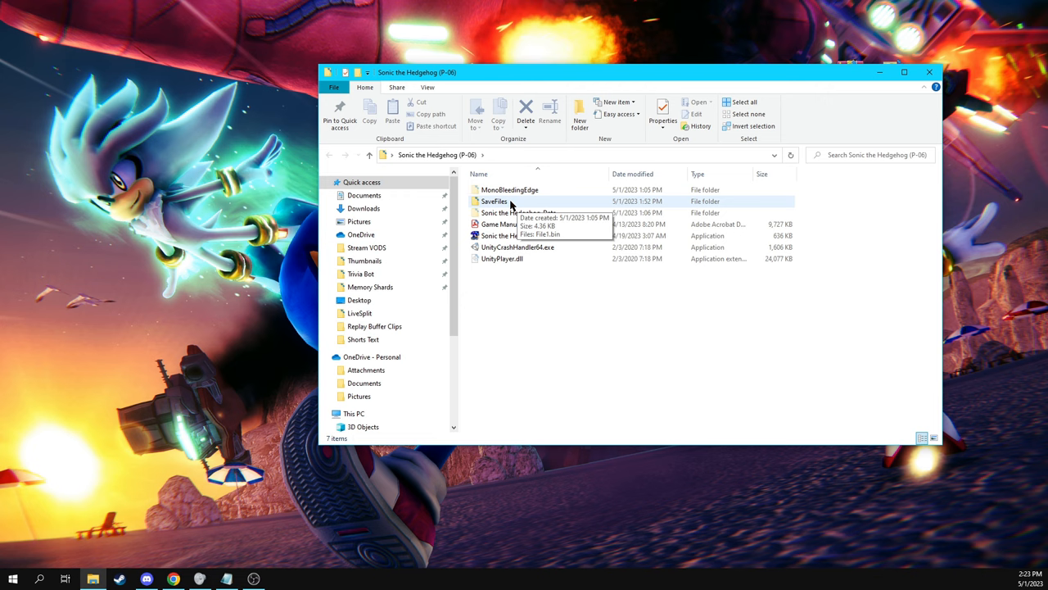
pyautogui.doubleClick(495, 200)
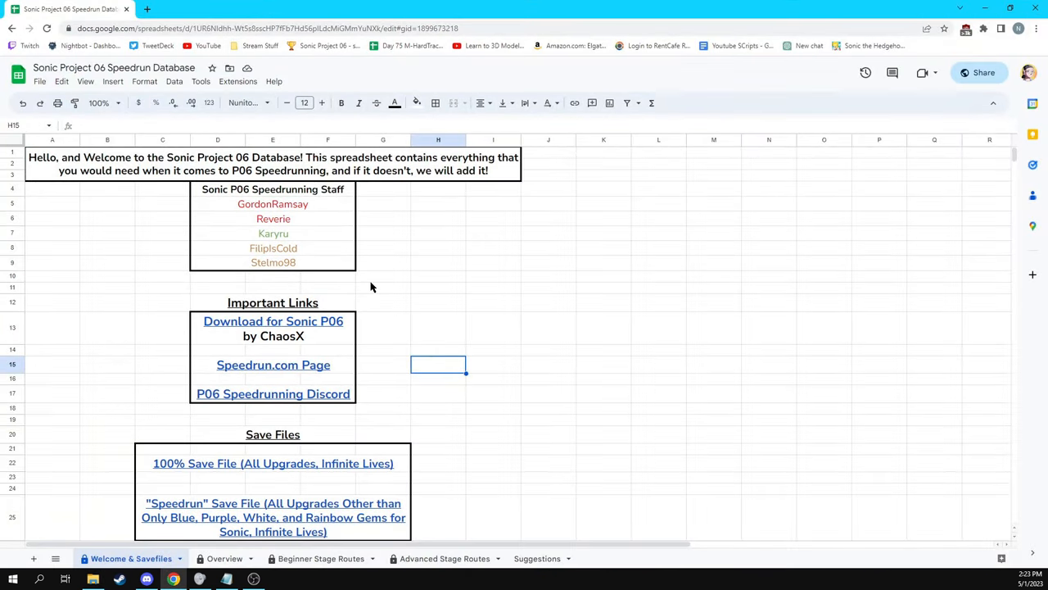
# Scroll the welcome sheet down to the Save Files download links.
pyautogui.scroll(-3)
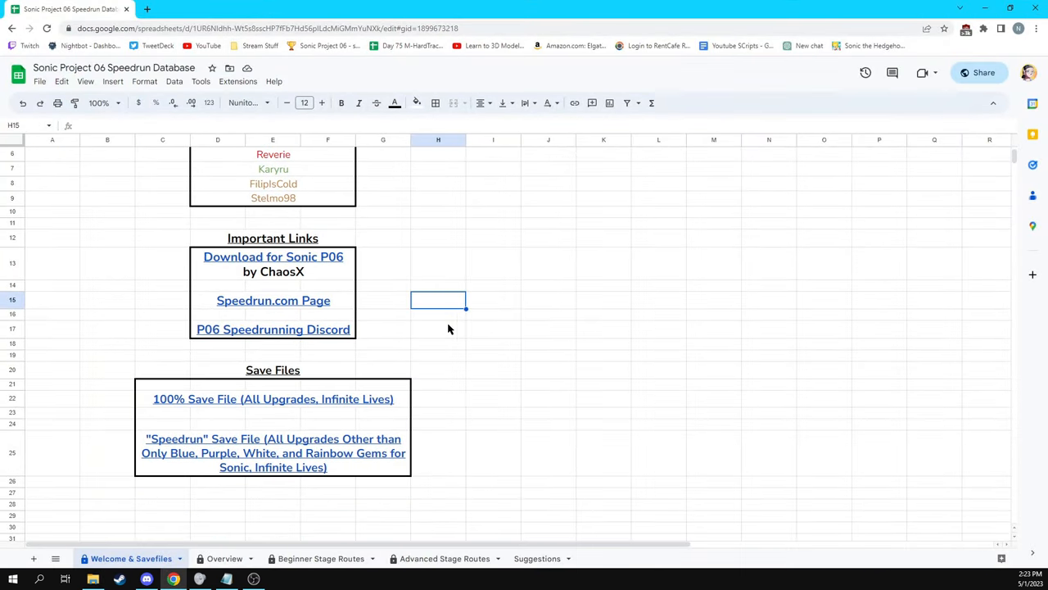
pyautogui.moveTo(275, 459)
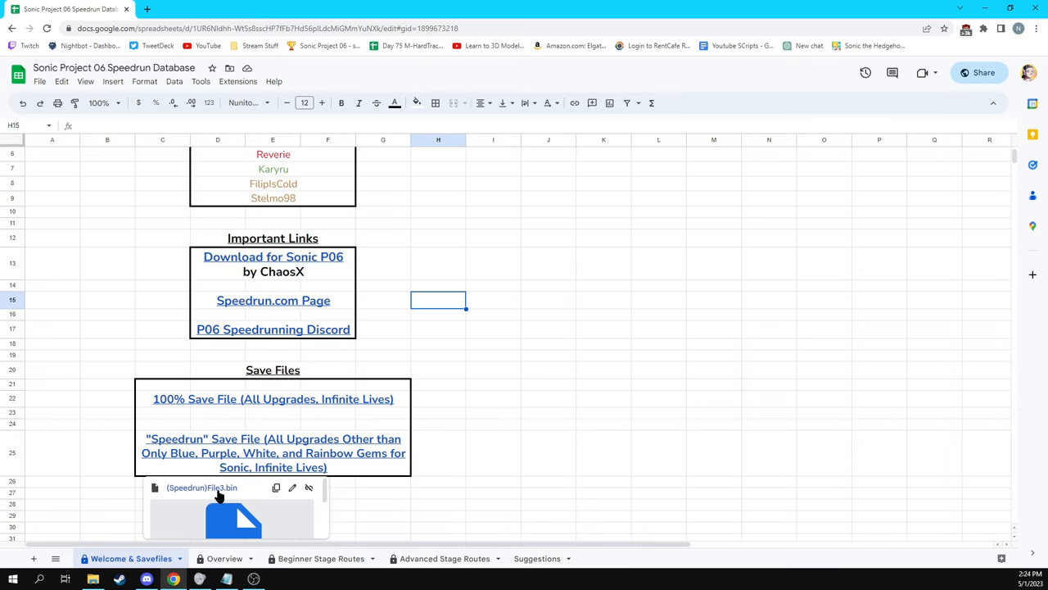
pyautogui.moveTo(212, 498)
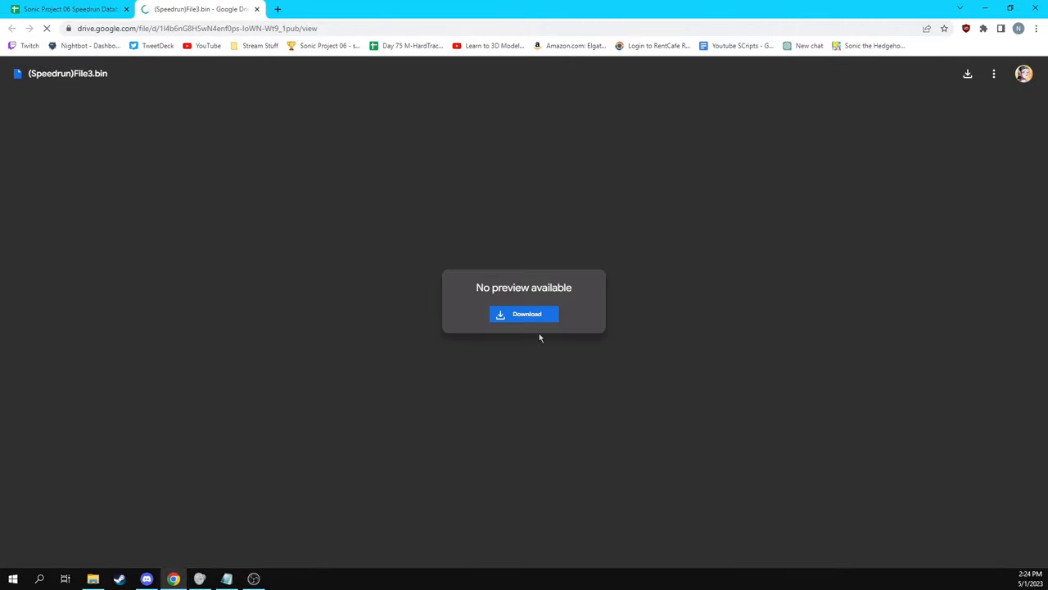
# Download (Speedrun)File3.bin from Google Drive to the desktop.
pyautogui.click(524, 314)
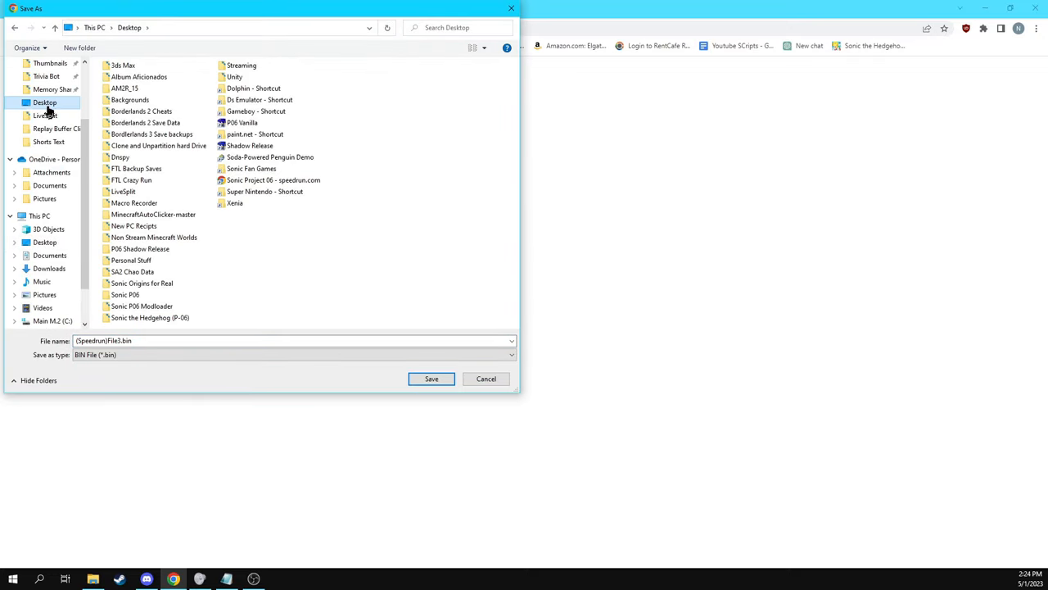
pyautogui.click(432, 378)
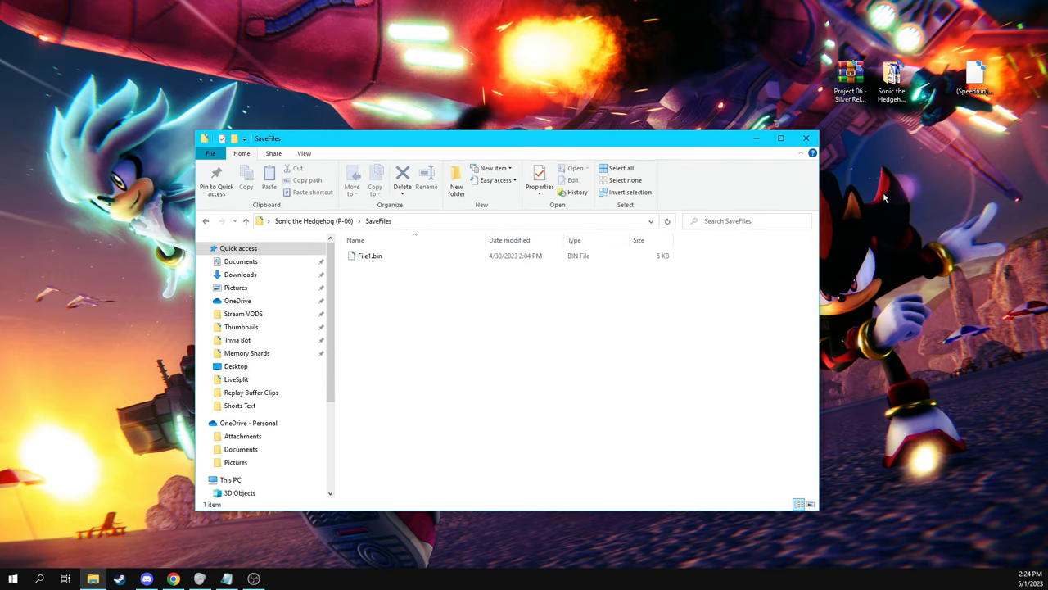
pyautogui.moveTo(714, 213)
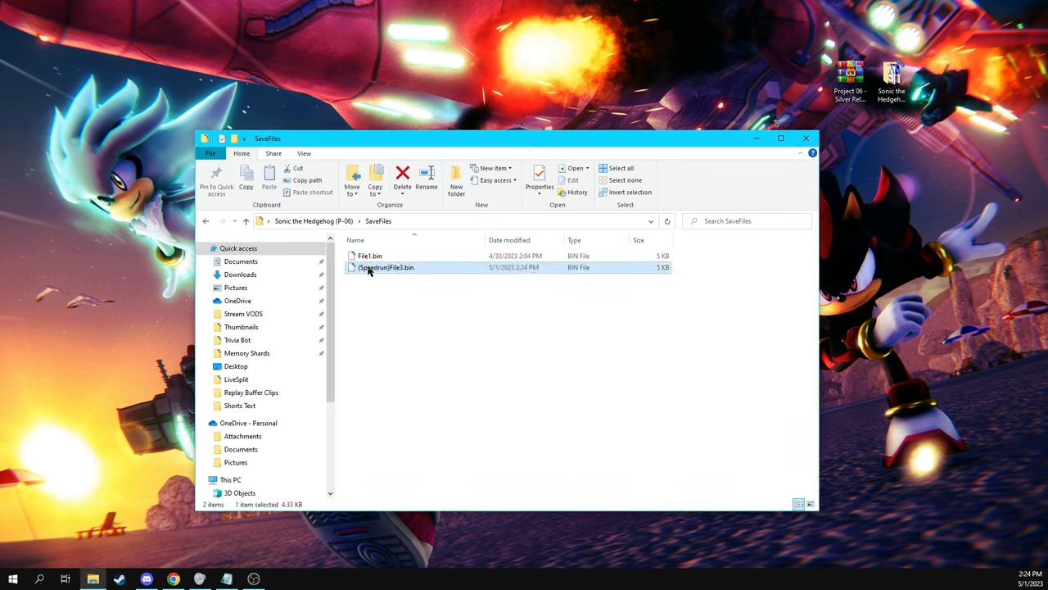
pyautogui.moveTo(385, 267)
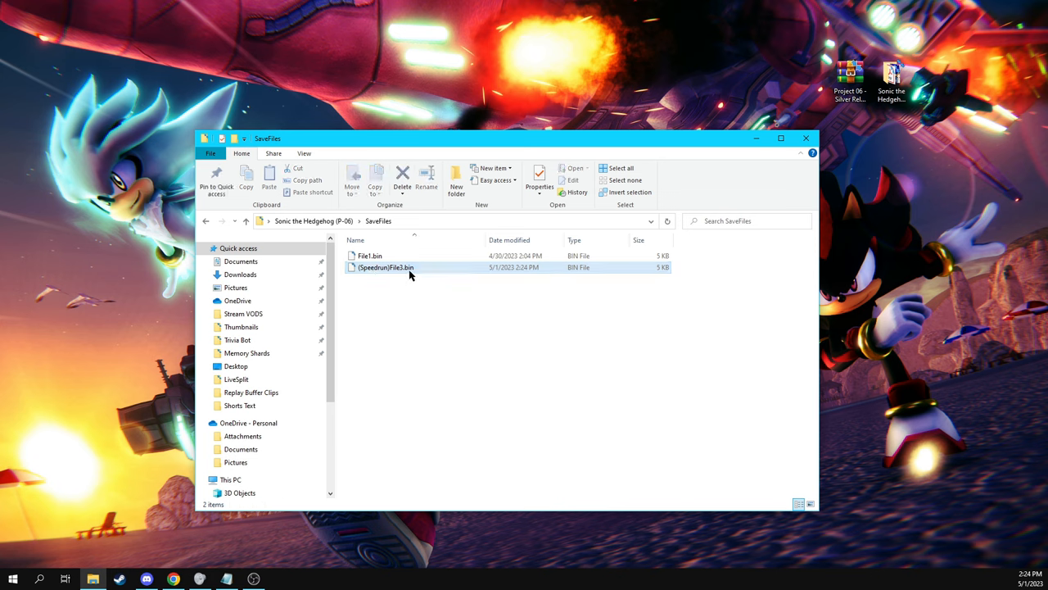
# Select the downloaded (Speedrun)File3.bin save in the SaveFiles folder to duplicate it.
pyautogui.click(385, 267)
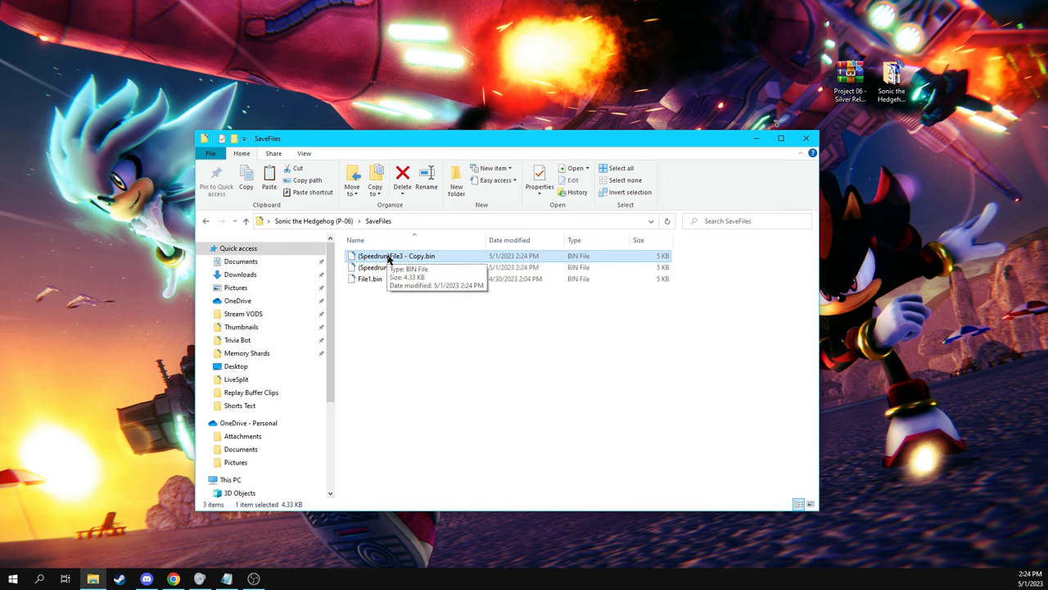
# Go up to the game folder holding (Speedrun)File3.bin, then reopen SaveFiles.
pyautogui.click(403, 176)
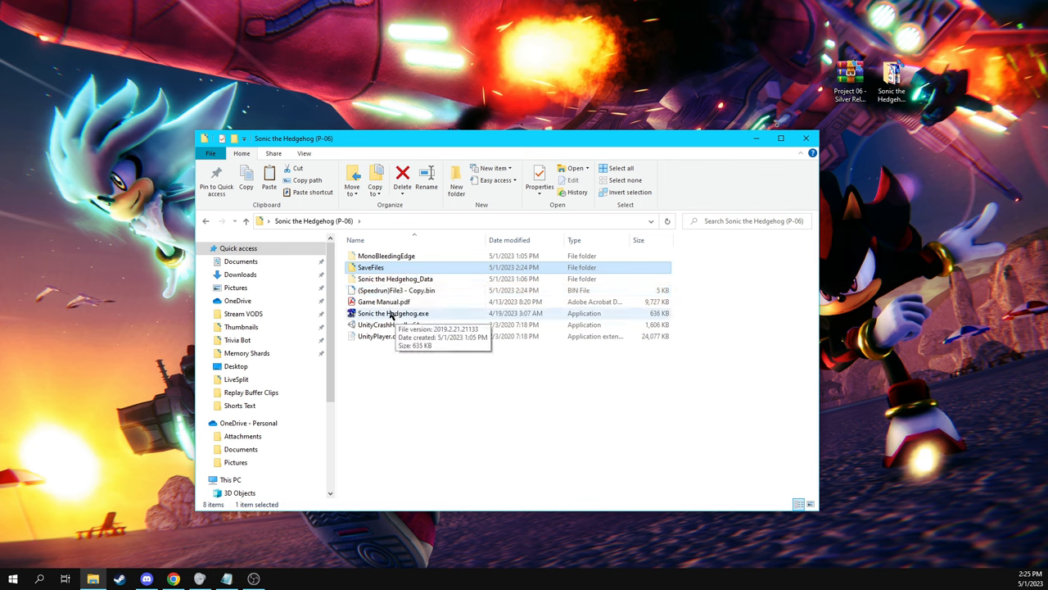
pyautogui.moveTo(385, 292)
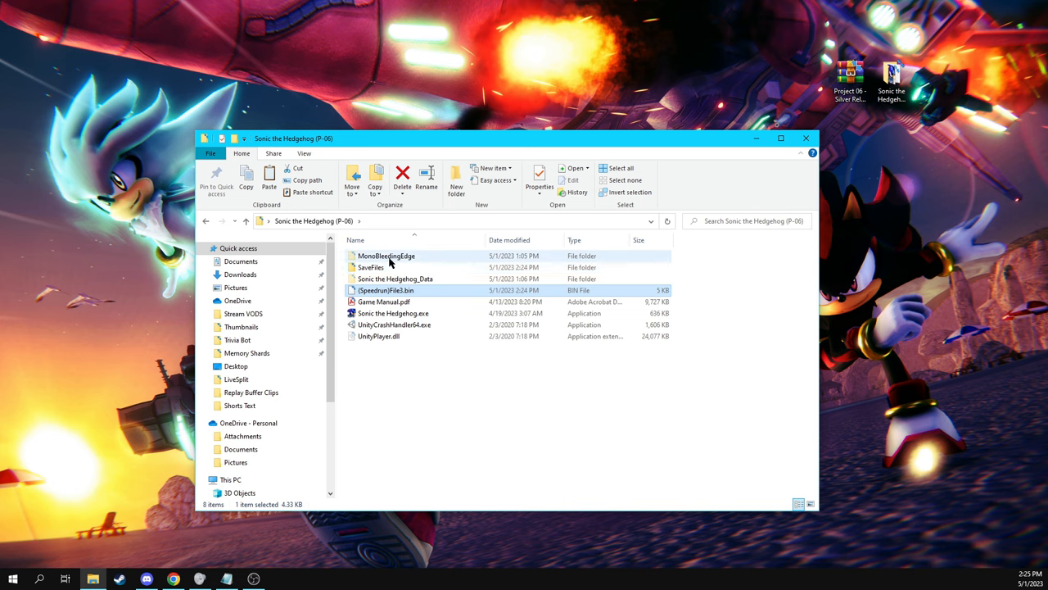
pyautogui.doubleClick(370, 267)
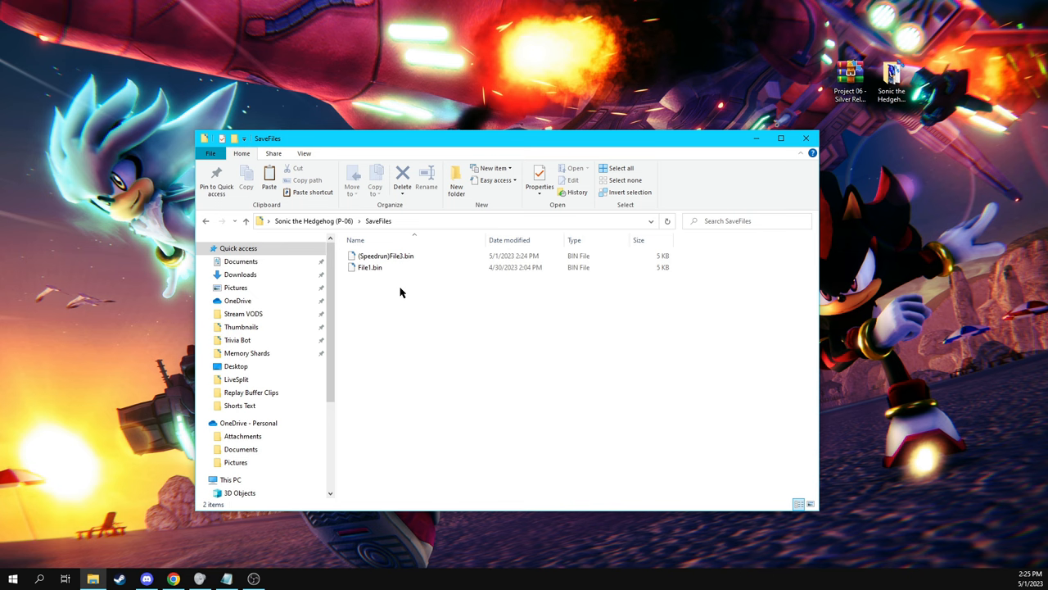
# Use the context menu on (Speedrun)File3.bin and return to the game folder.
pyautogui.rightClick(385, 256)
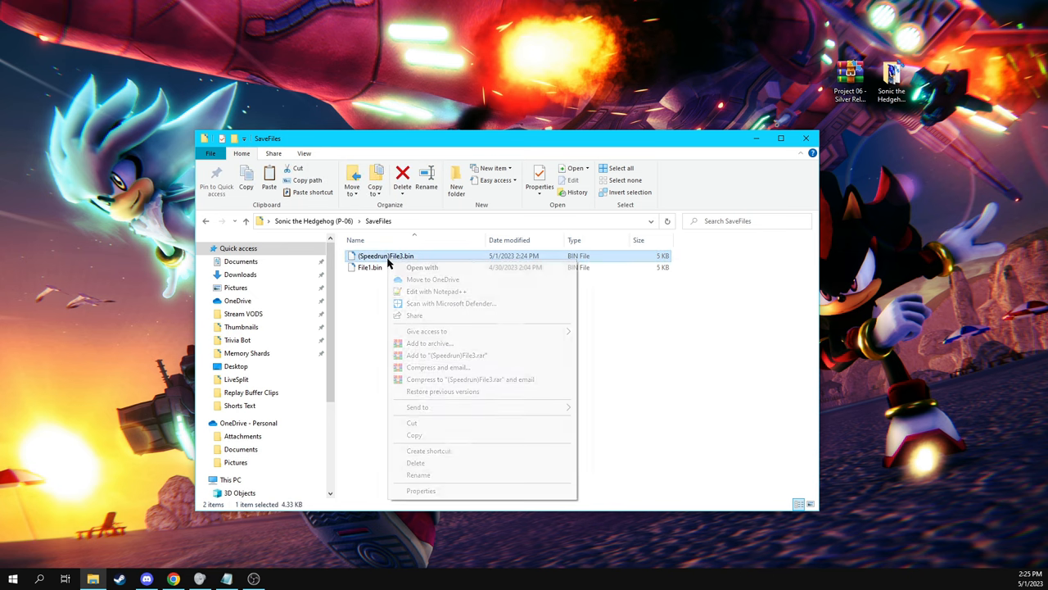
pyautogui.click(418, 475)
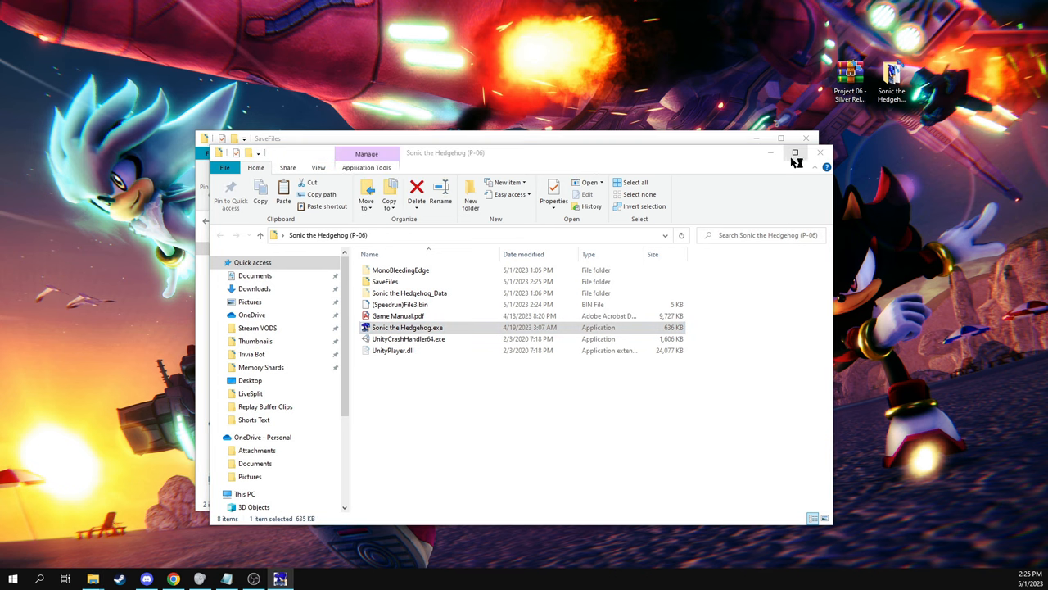
# Launch Sonic the Hedgehog.exe and continue past the disclaimer to the save-file screen.
pyautogui.doubleClick(406, 328)
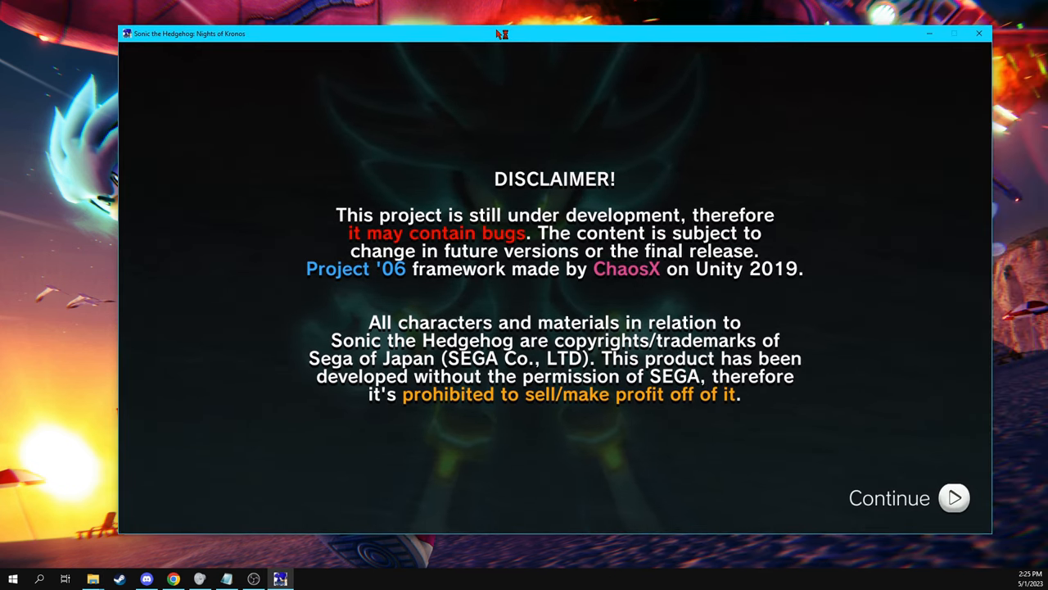
pyautogui.click(953, 498)
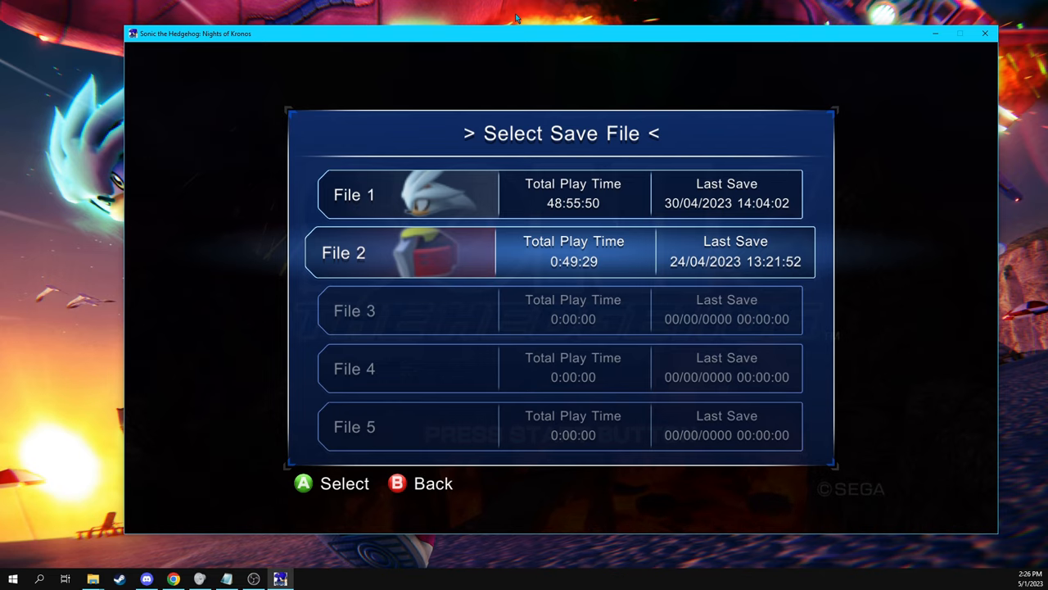
pyautogui.moveTo(637, 29)
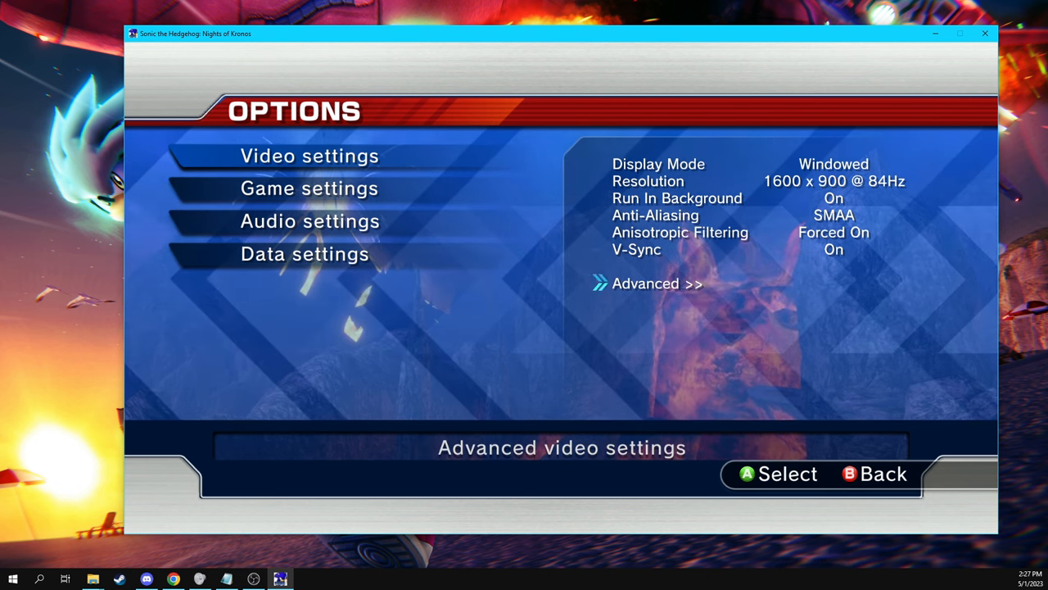
pyautogui.click(655, 283)
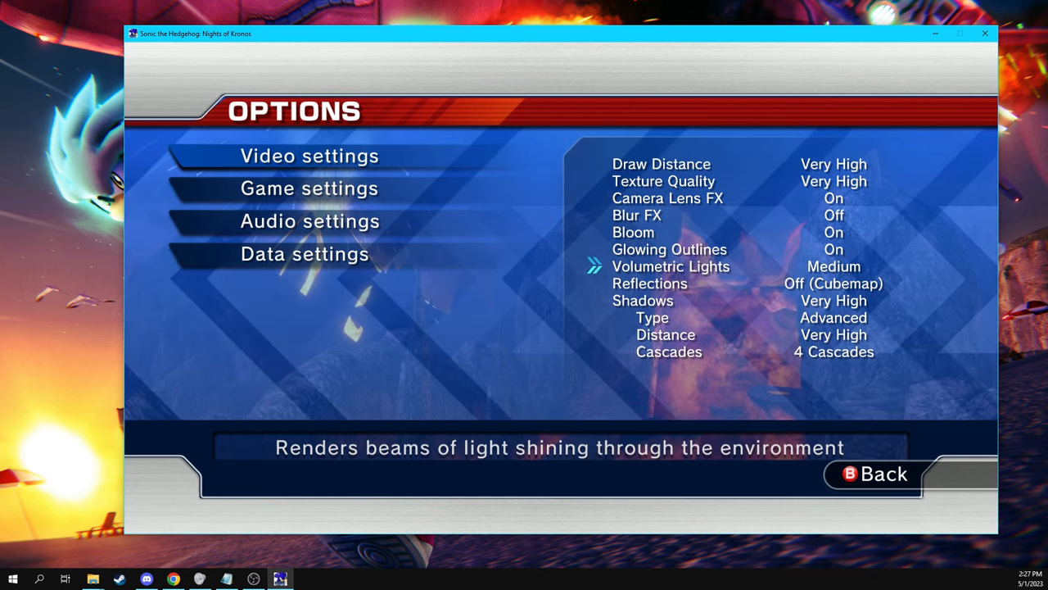
pyautogui.press('Down')
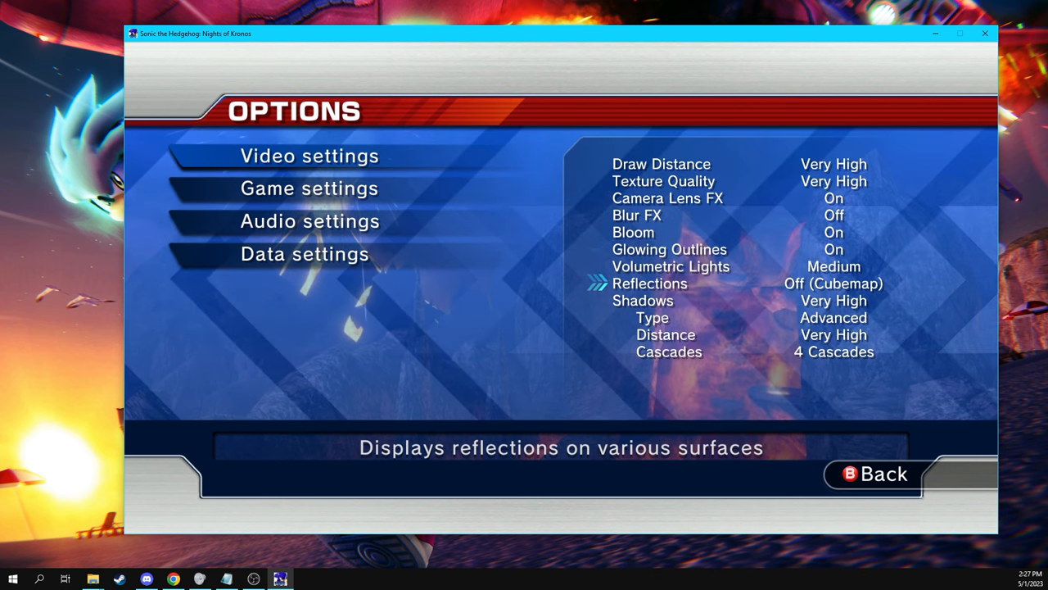
pyautogui.press('up')
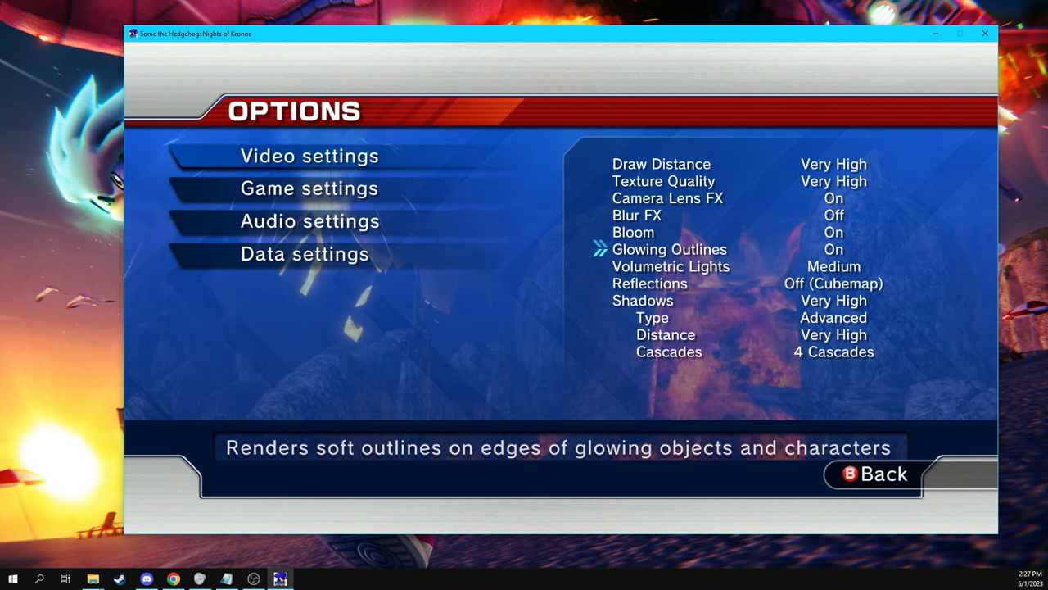
pyautogui.press('Down')
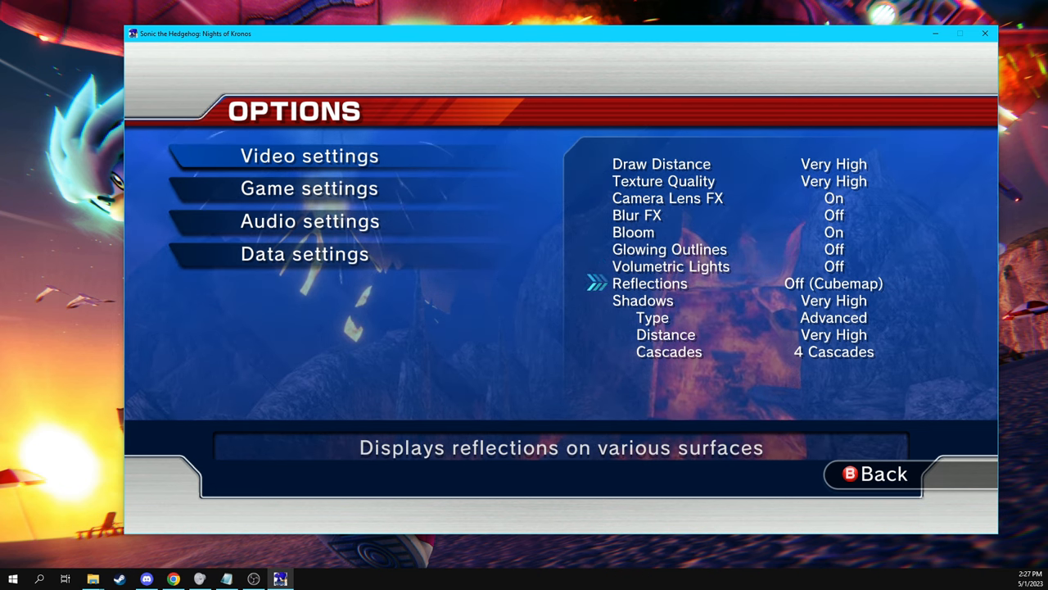
pyautogui.press('up')
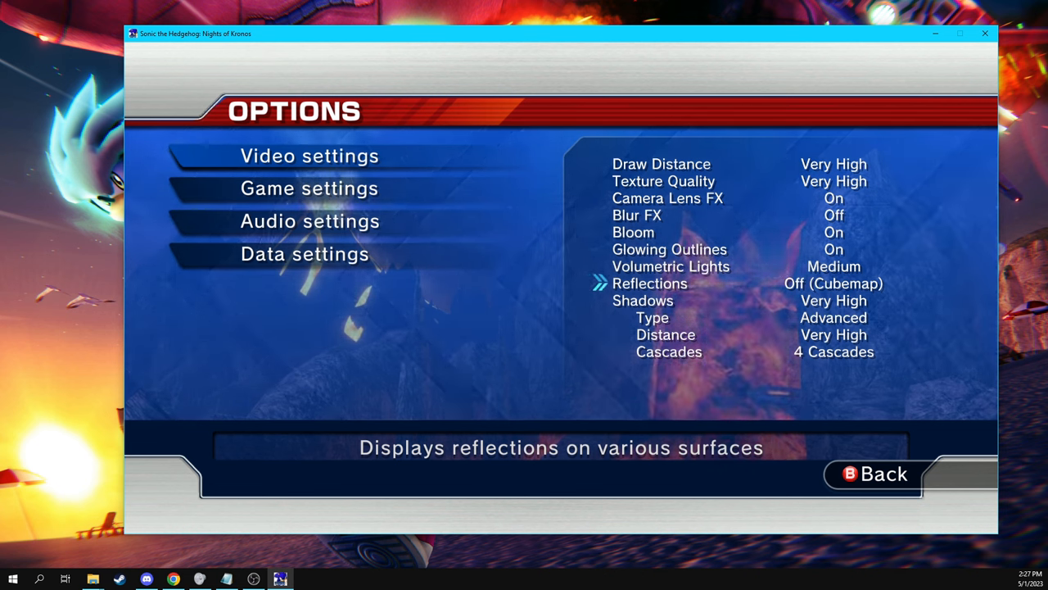
pyautogui.press('Down')
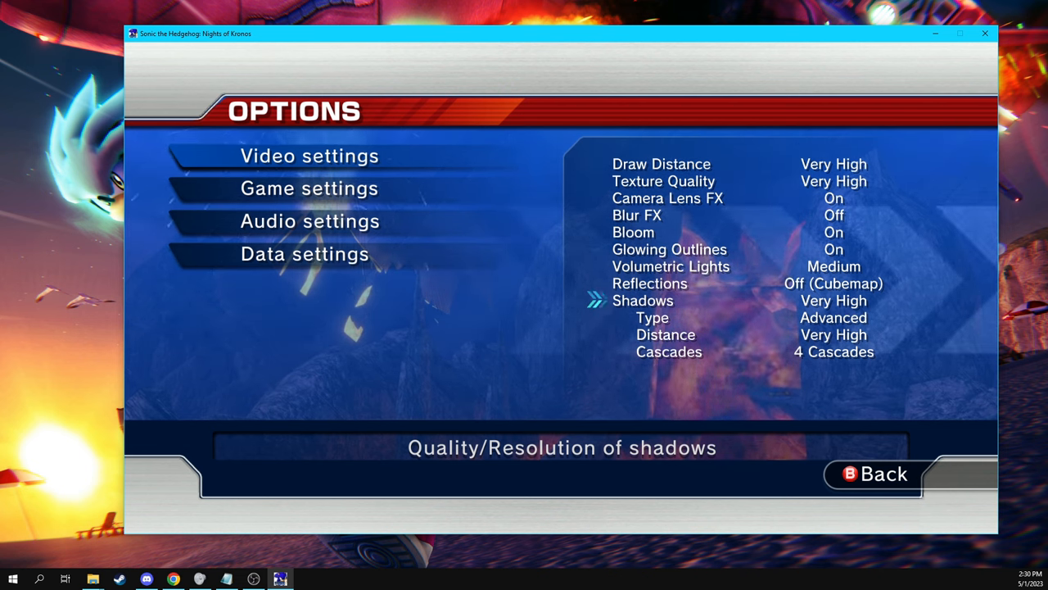
pyautogui.press('up')
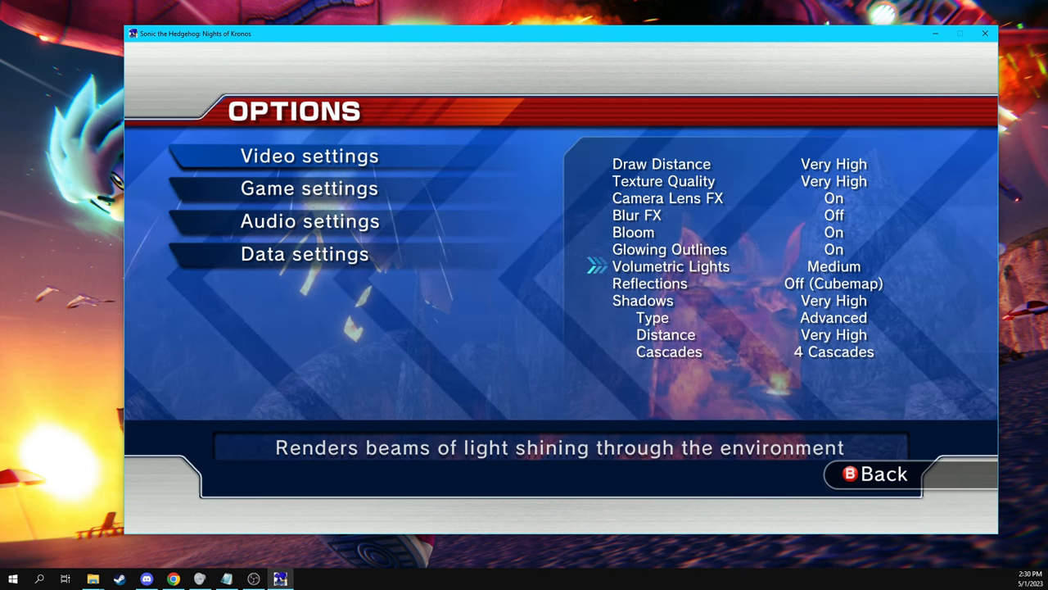
pyautogui.press('up')
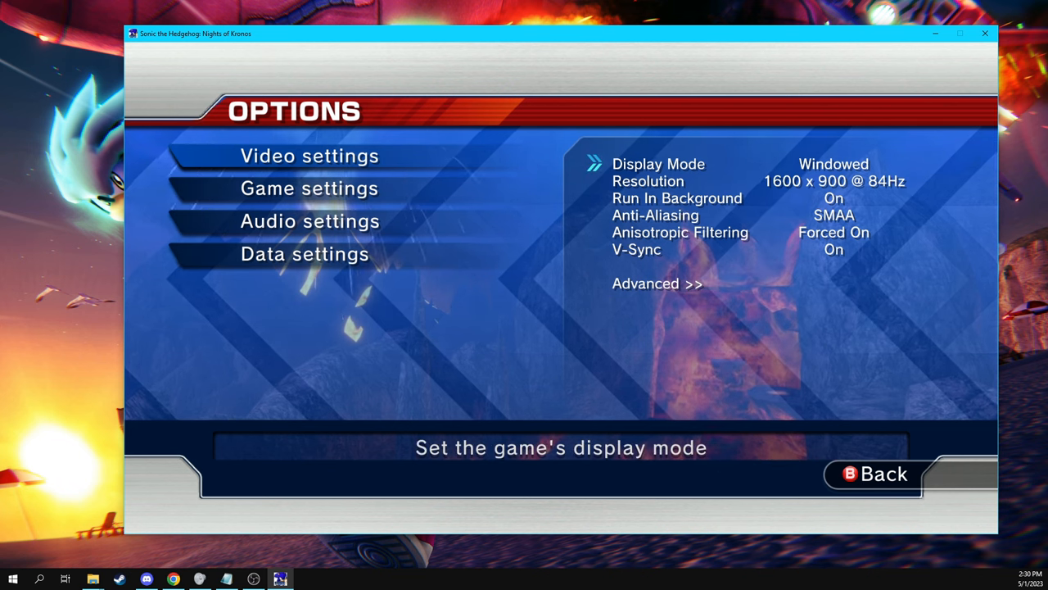
pyautogui.click(657, 283)
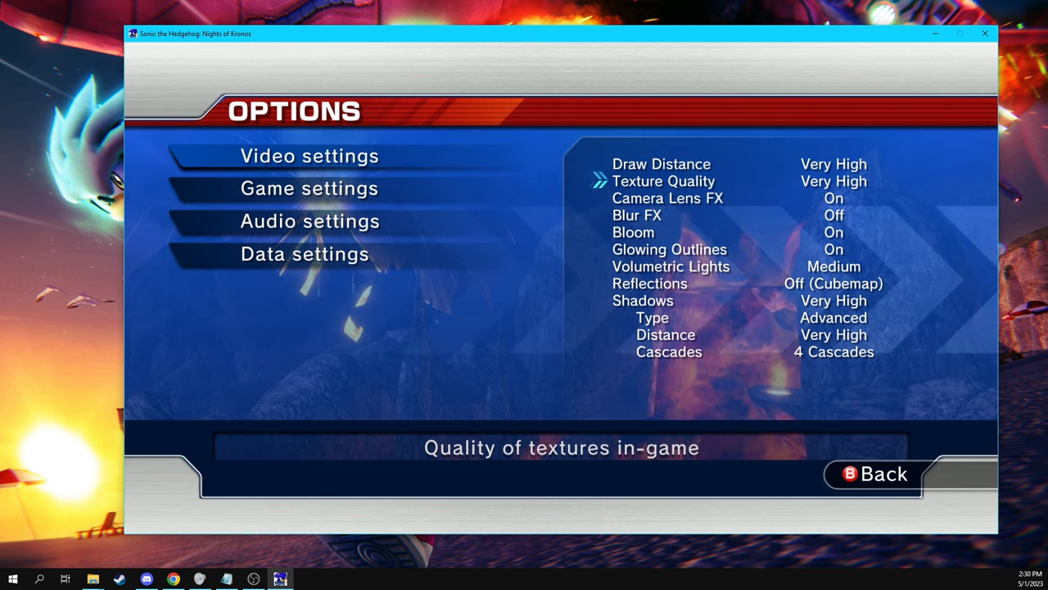
pyautogui.click(309, 188)
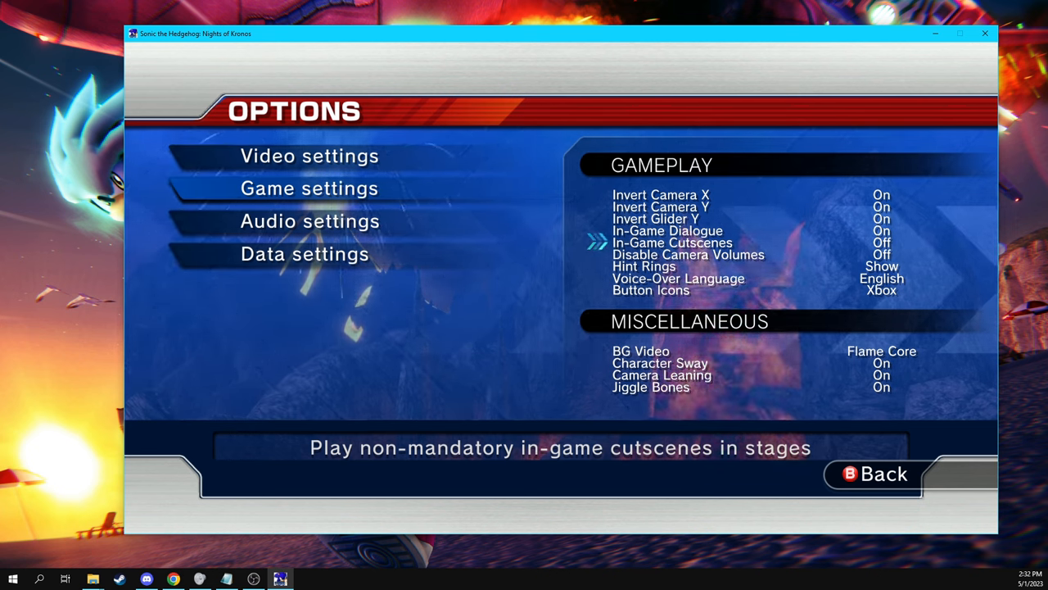
# Leave Disable Camera Volumes Off and back out so the Game settings are saved.
pyautogui.press('Down')
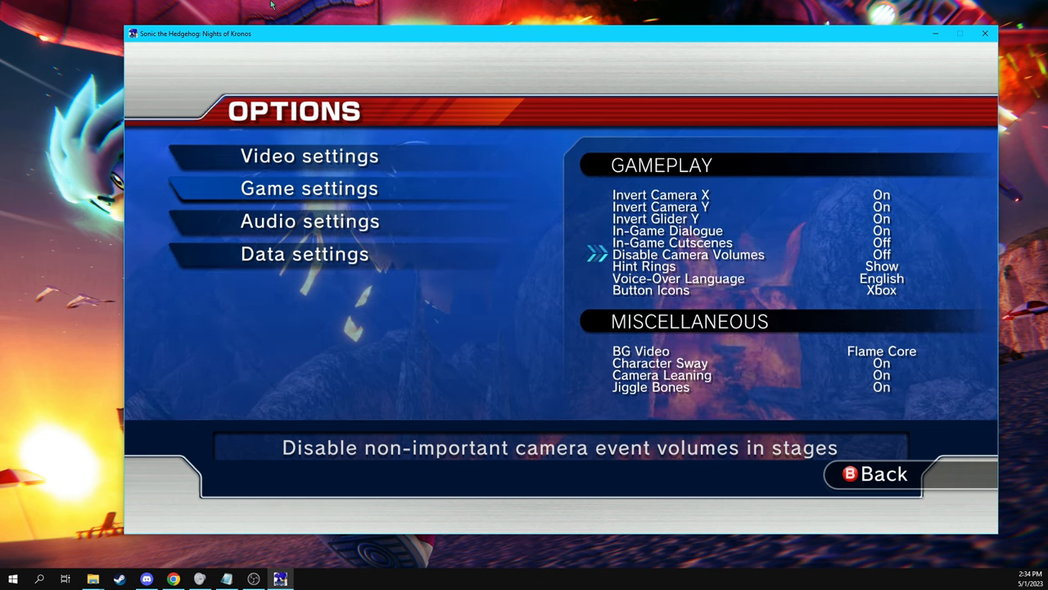
pyautogui.press('Down')
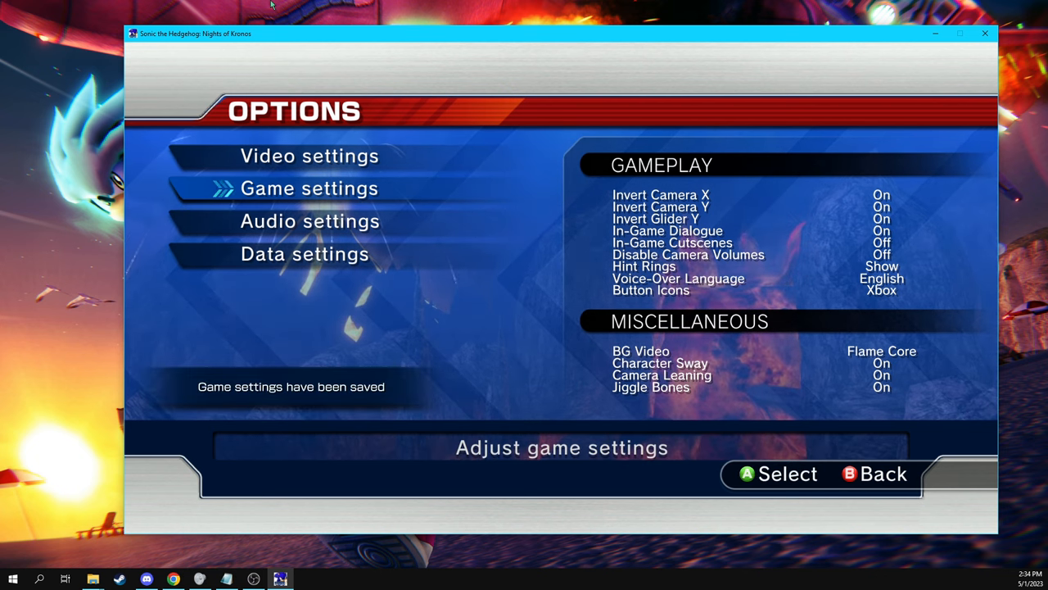
# View the Data settings with the File 2 save overview, then leave them.
pyautogui.click(310, 219)
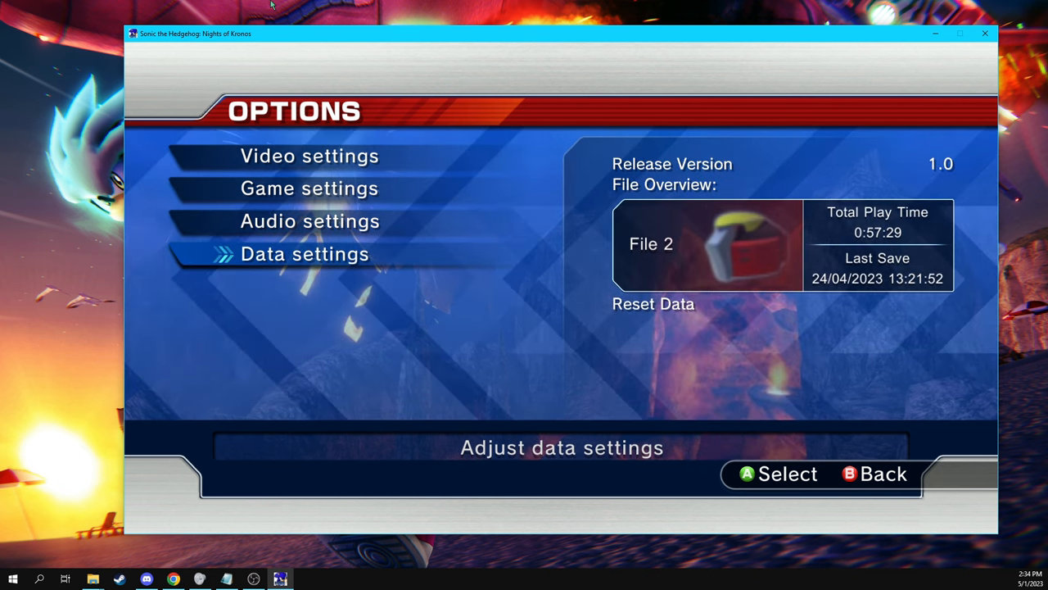
pyautogui.click(653, 303)
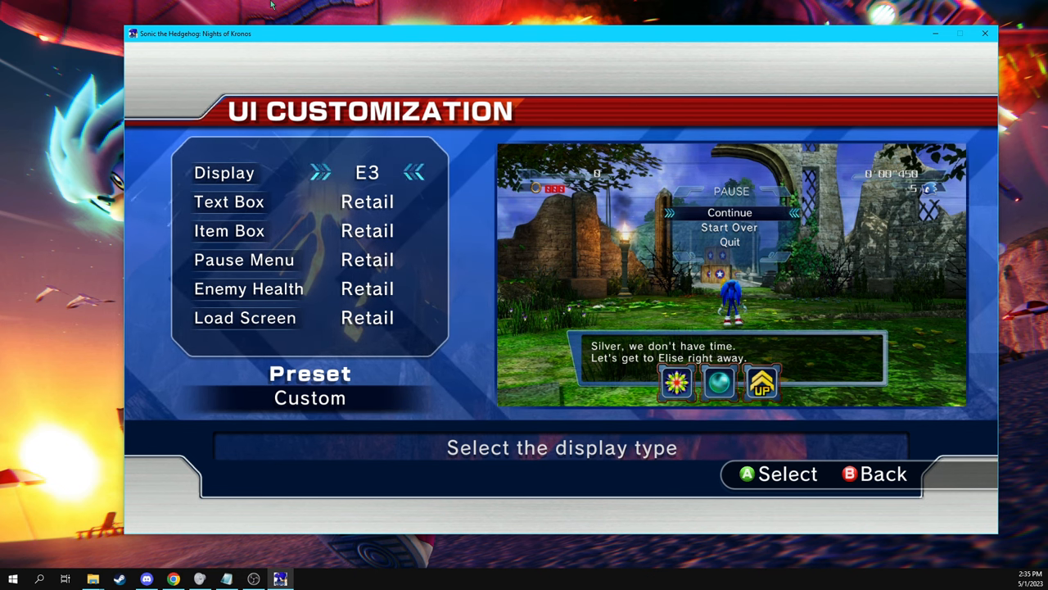
# Leave UI Customization (Display E3, others Retail) for the Extras list.
pyautogui.click(412, 172)
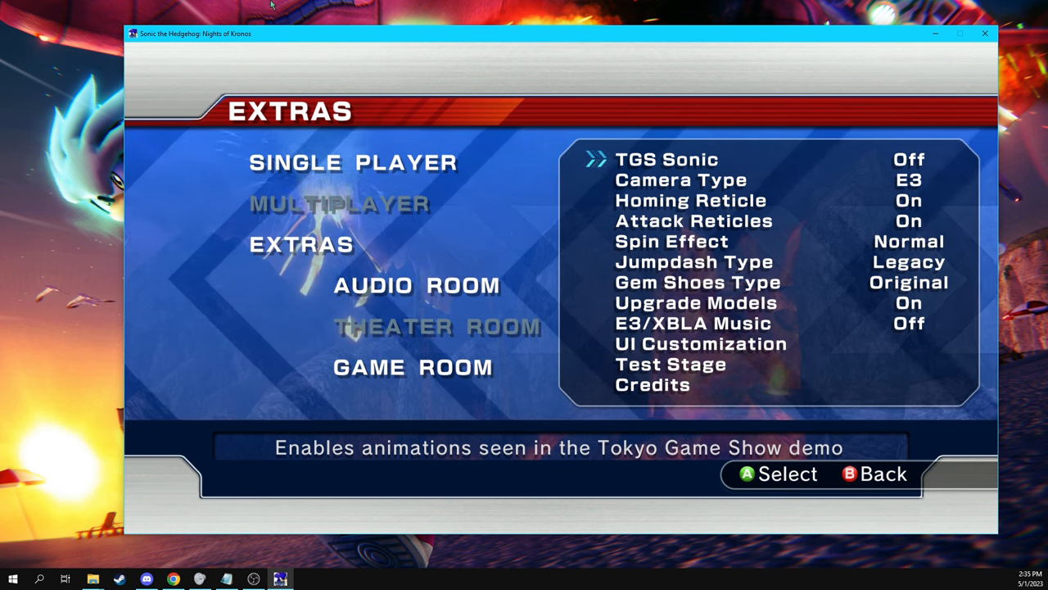
# Move down the Game Room list to the Jumpdash Type setting reading Legacy.
pyautogui.press('Down')
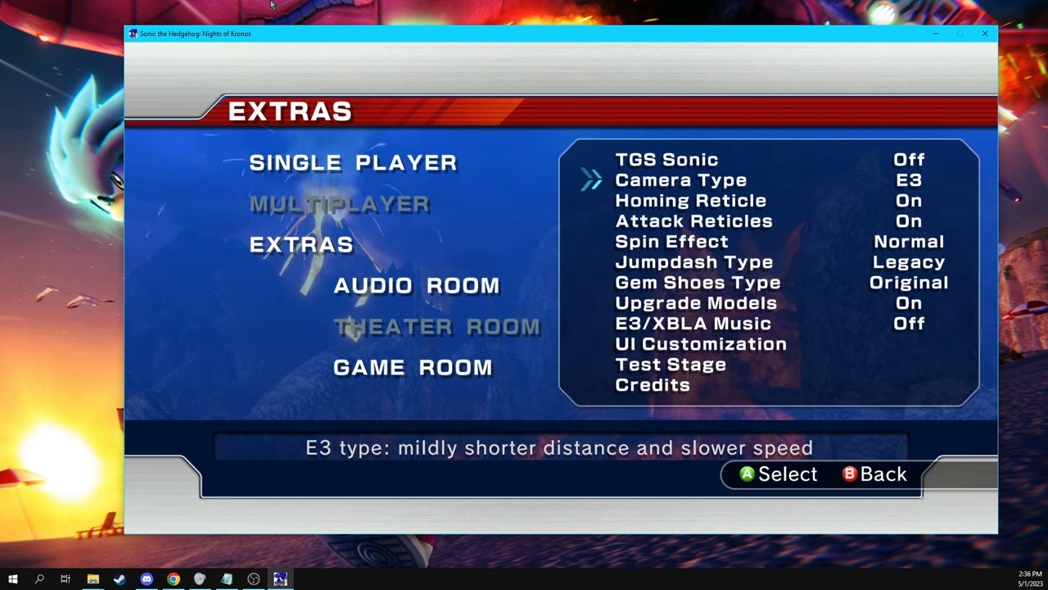
pyautogui.press('down')
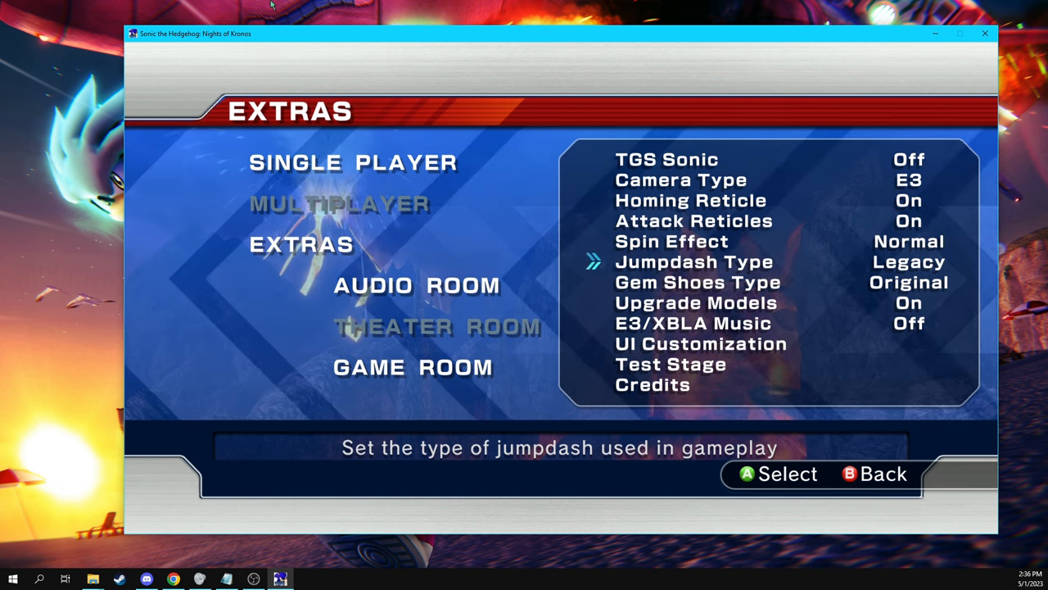
# Set Camera Type to TGS, back out to save Game Room settings, and reach Single Player.
pyautogui.press('up')
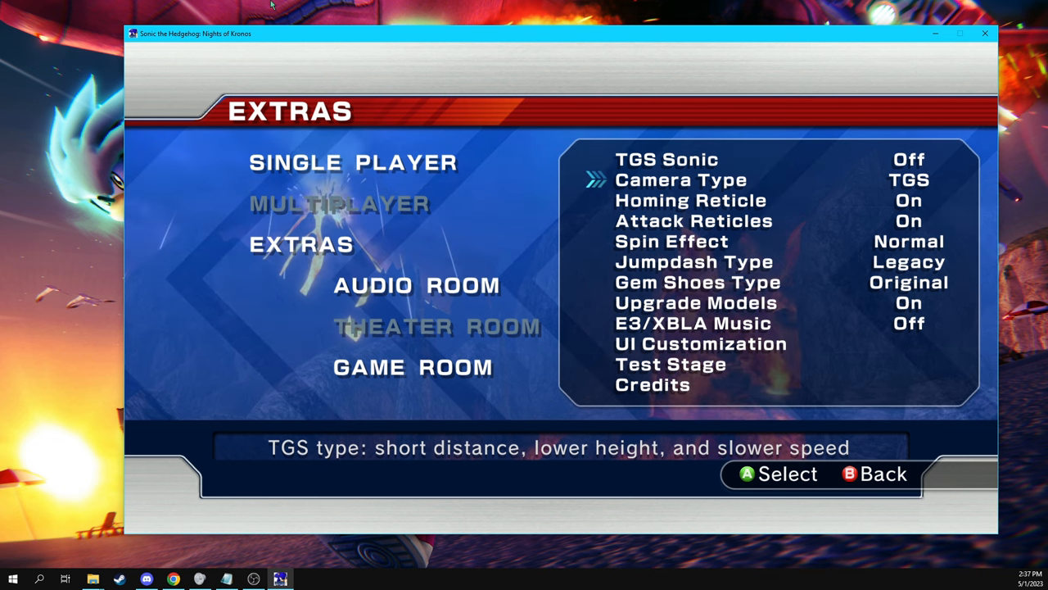
pyautogui.press('Right')
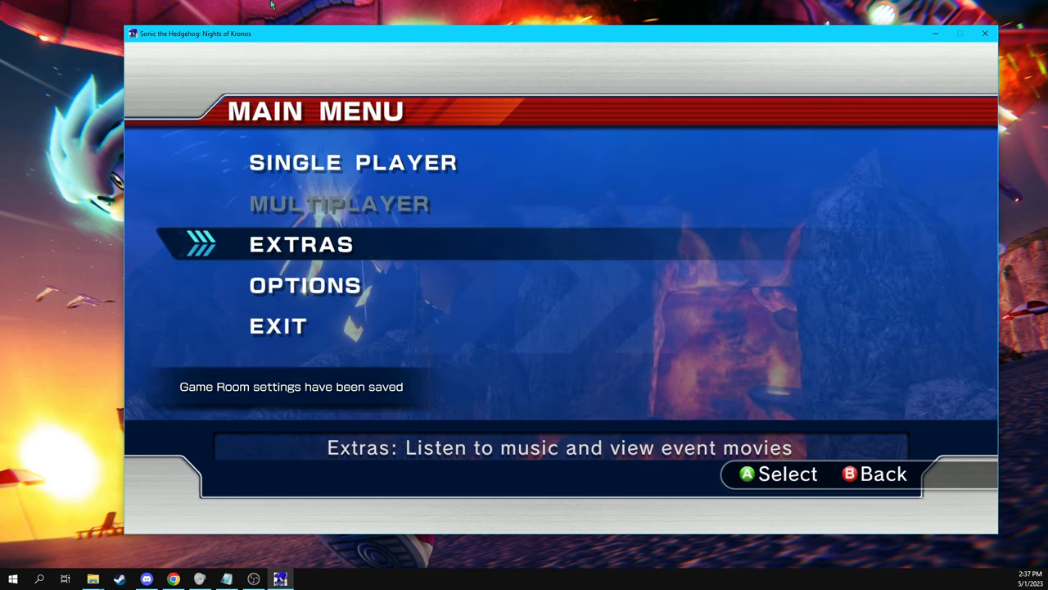
pyautogui.press('up')
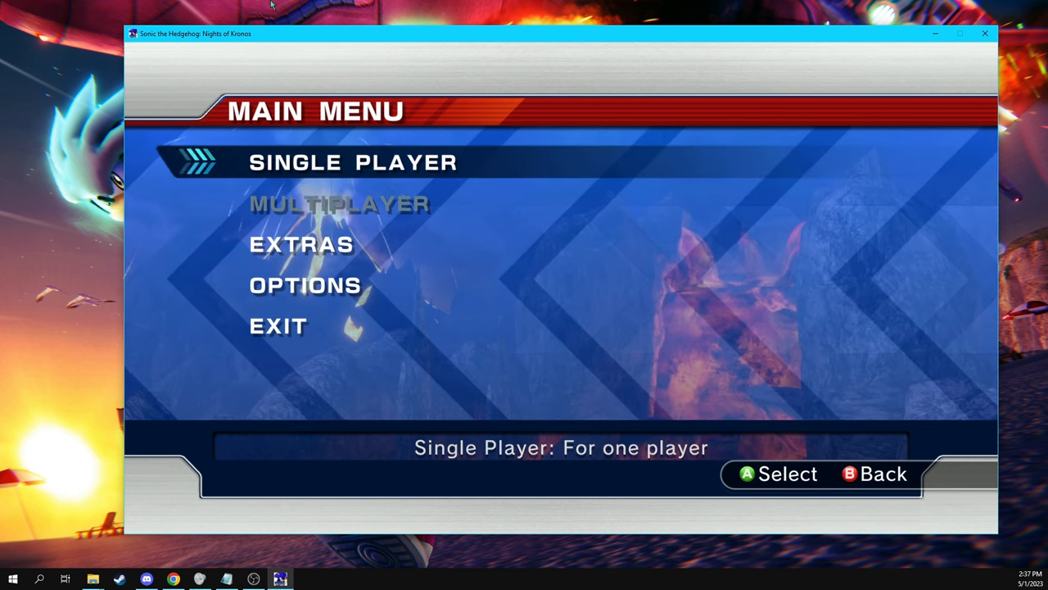